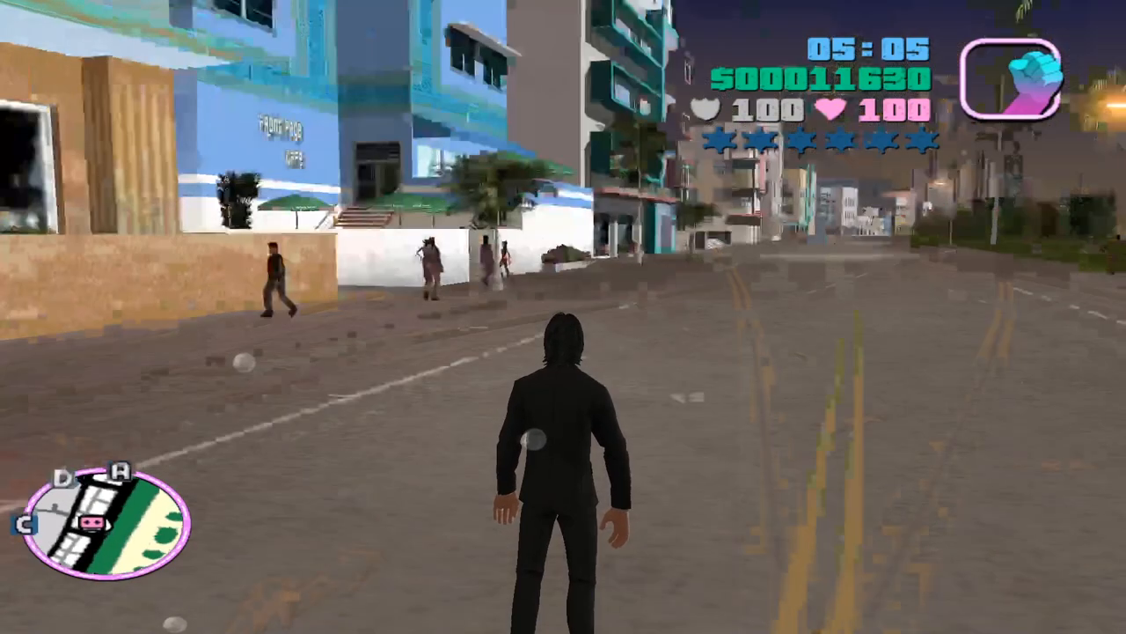
- Walk the black-suited character down the street past parked cars, then quit to the desktop
{"action": "key", "text": "w"}
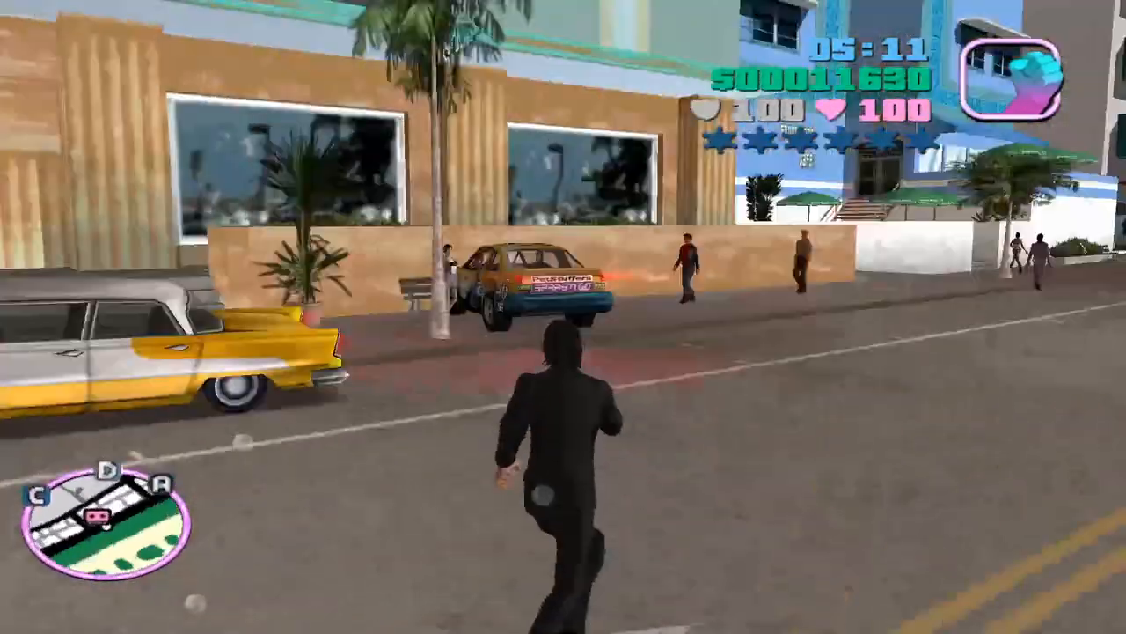
{"action": "key", "text": "w"}
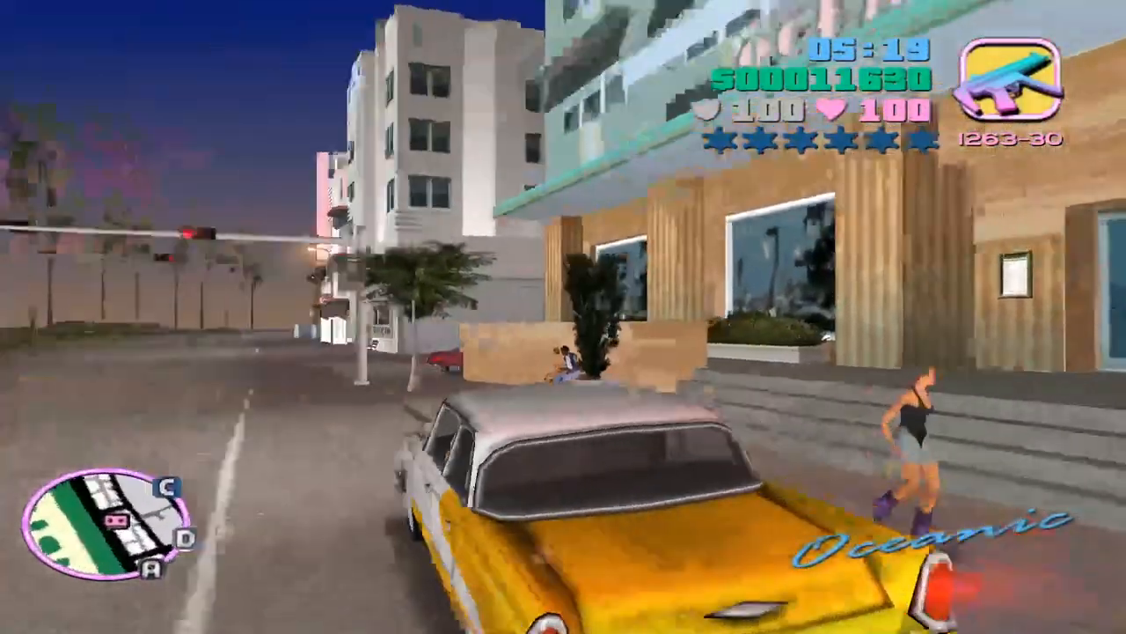
{"action": "key", "text": "w"}
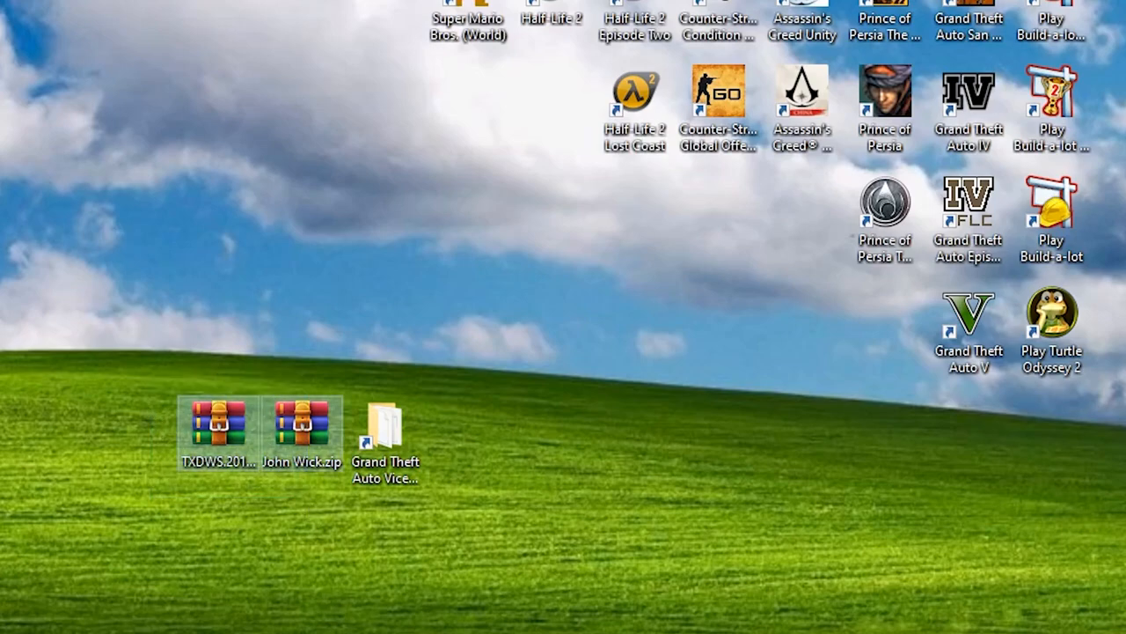
- Extract the four files from TXDWS2012.rar into the TXD Workshop folder and close WinRAR
{"action": "double_click", "coordinate": [220, 431]}
{"action": "type", "text": "TXD Worksh"}
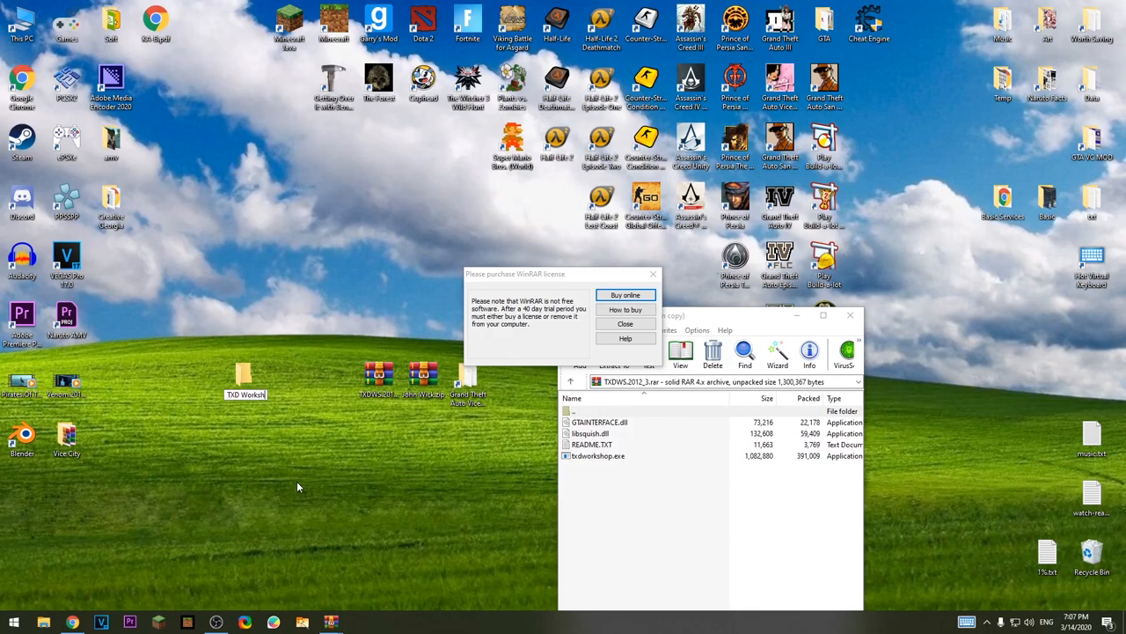
{"action": "left_click", "coordinate": [624, 323]}
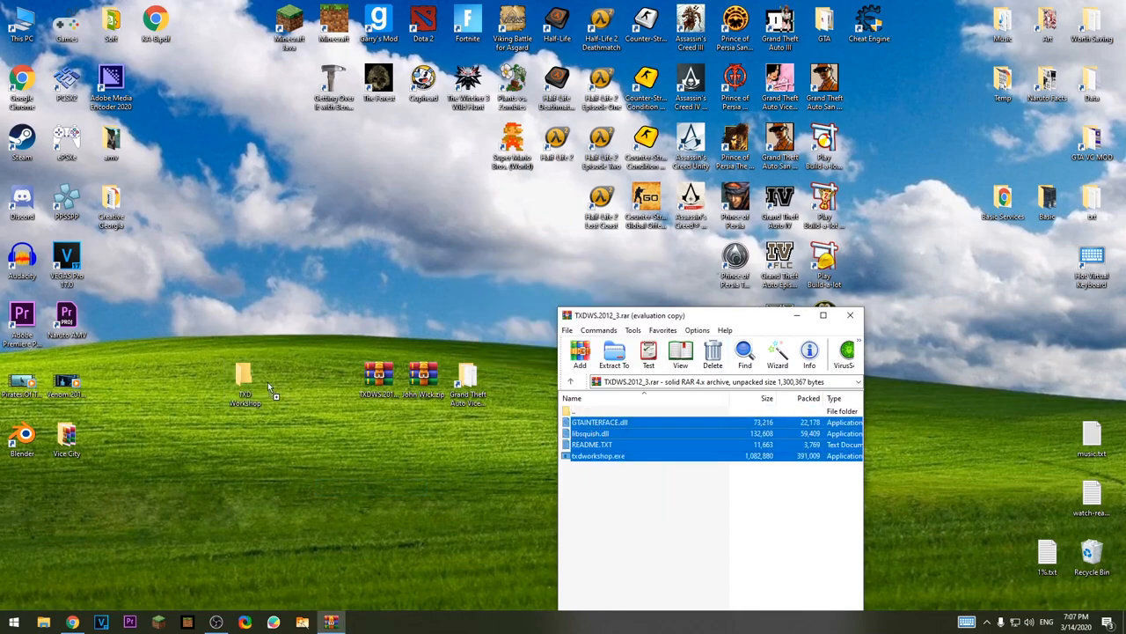
{"action": "left_click", "coordinate": [850, 315]}
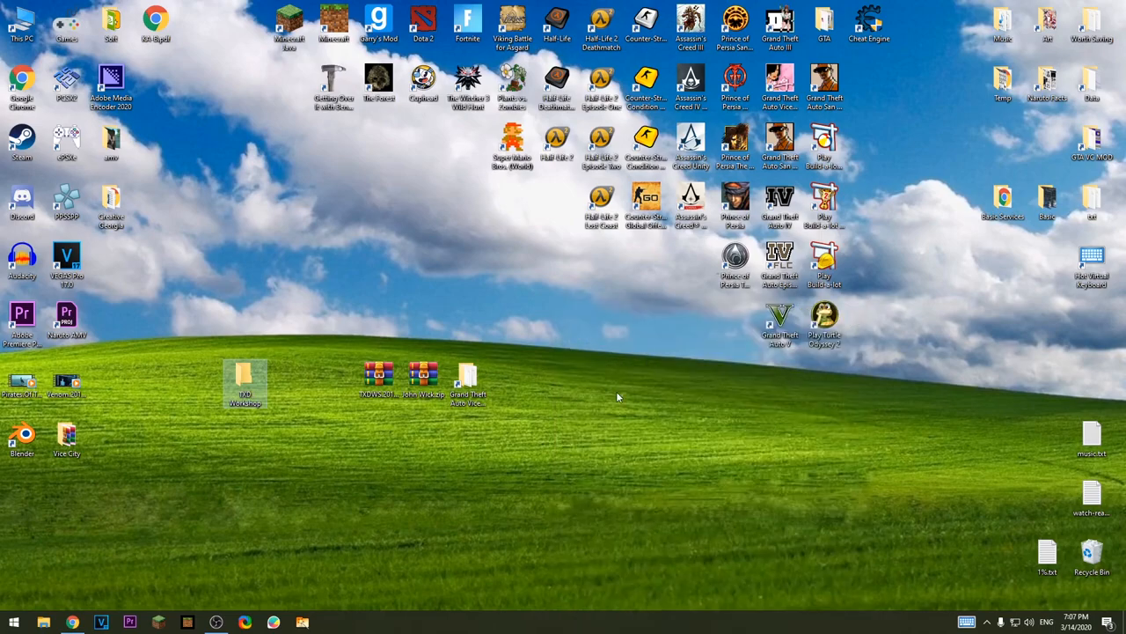
- Move the TXD Workshop folder into C:\Program Files
{"action": "left_click_drag", "start_coordinate": [379, 379], "coordinate": [959, 560]}
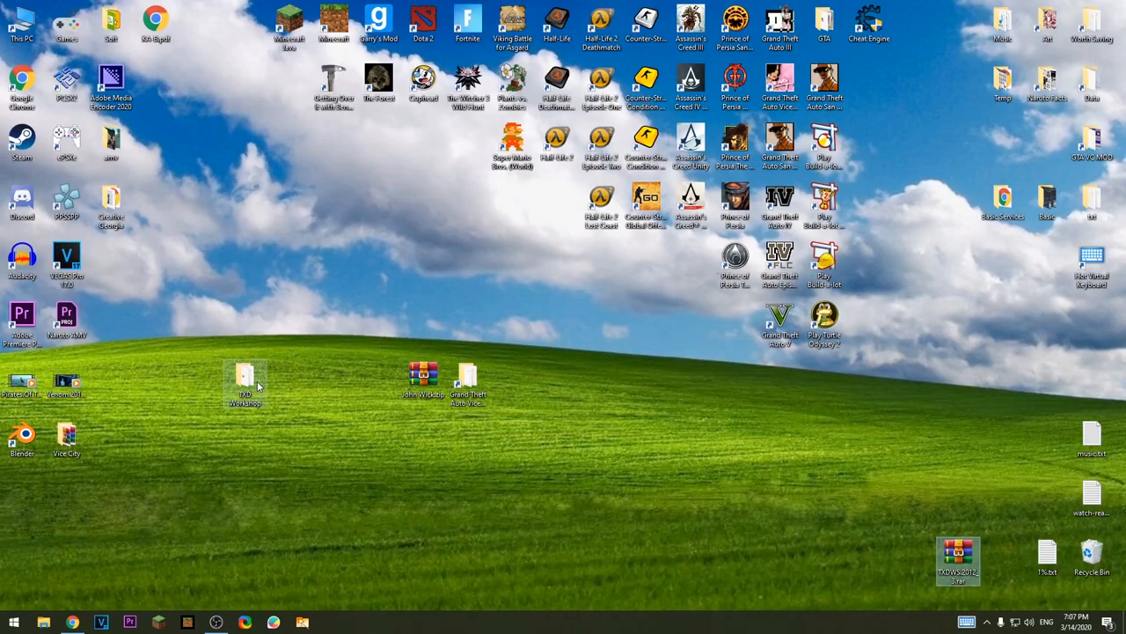
{"action": "double_click", "coordinate": [244, 383]}
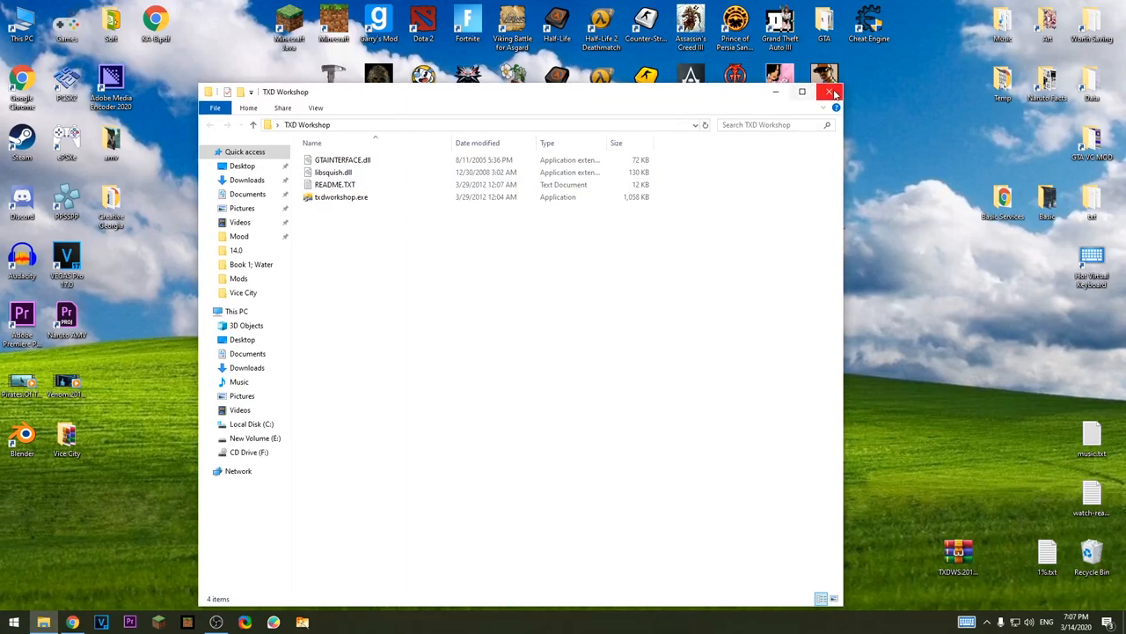
{"action": "left_click", "coordinate": [831, 91]}
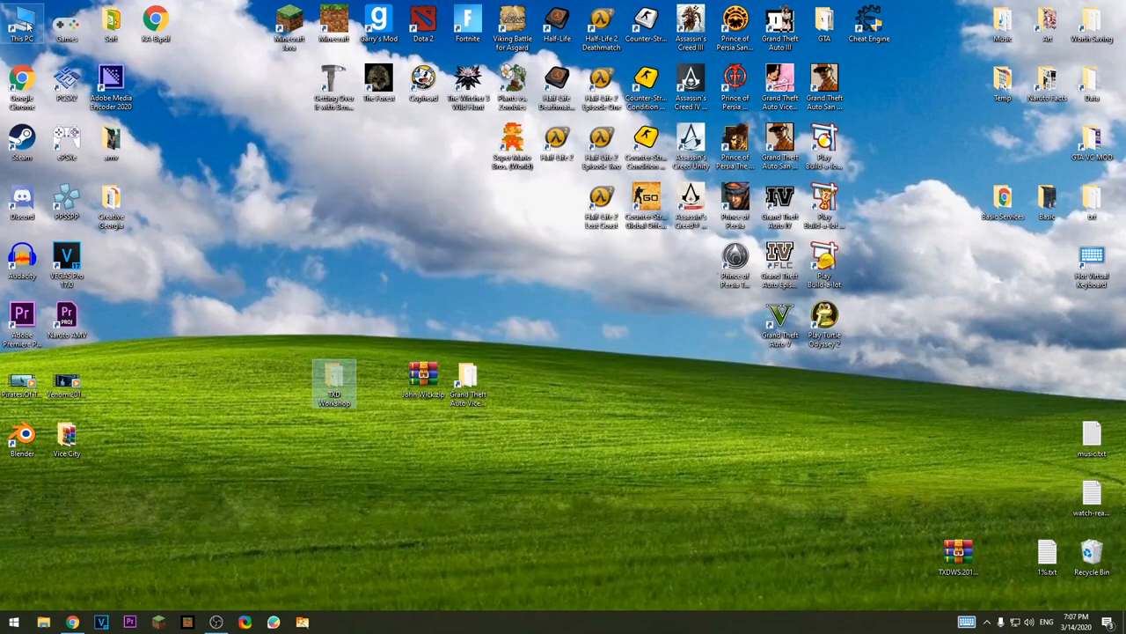
{"action": "double_click", "coordinate": [21, 21]}
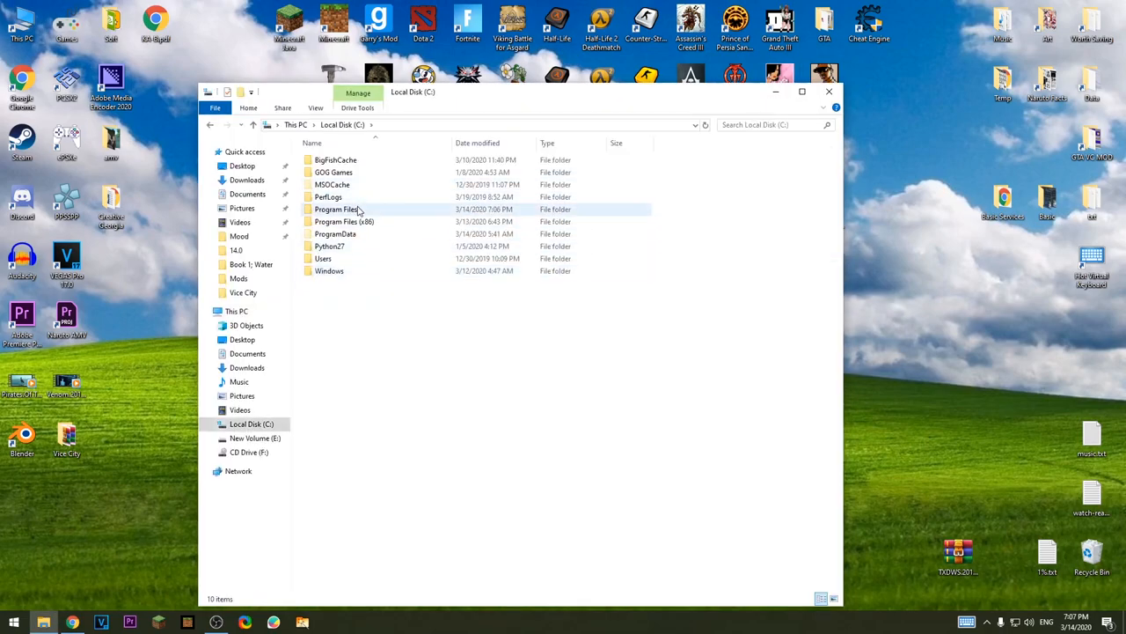
{"action": "double_click", "coordinate": [338, 208]}
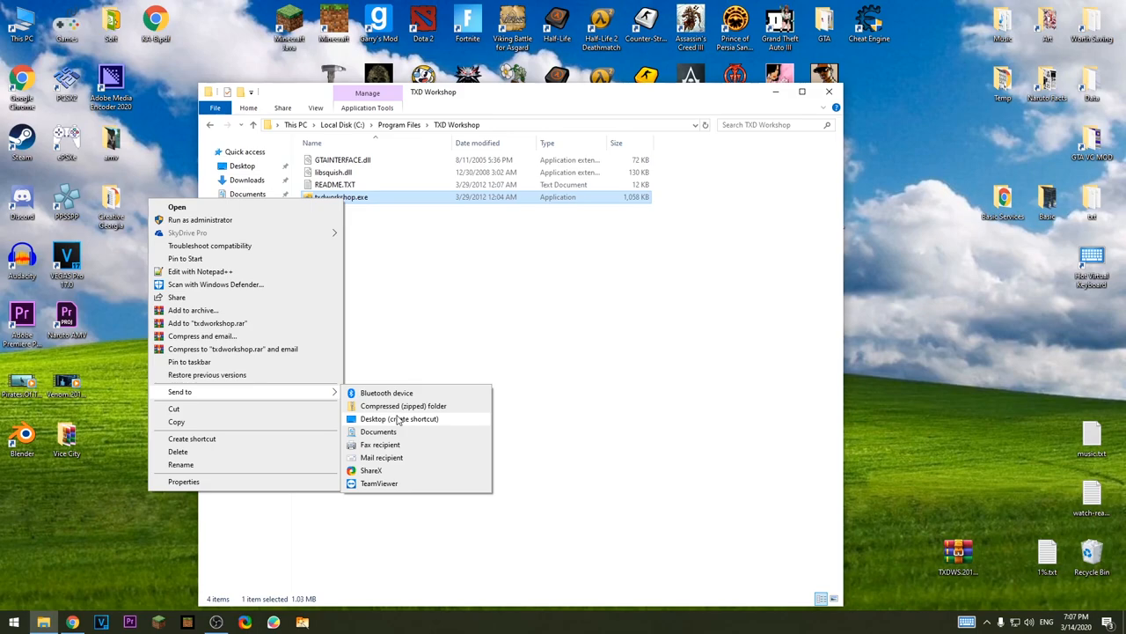
- Create a desktop shortcut to txdworkshop.exe and place it beside the archives
{"action": "left_click", "coordinate": [398, 419]}
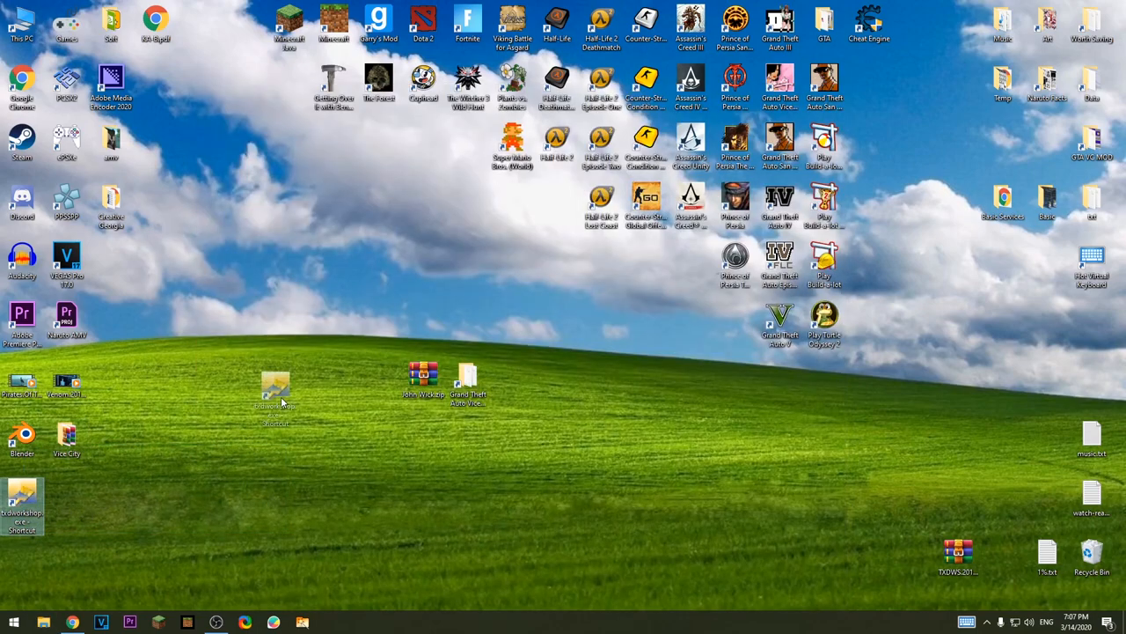
{"action": "left_click_drag", "start_coordinate": [24, 502], "coordinate": [290, 388]}
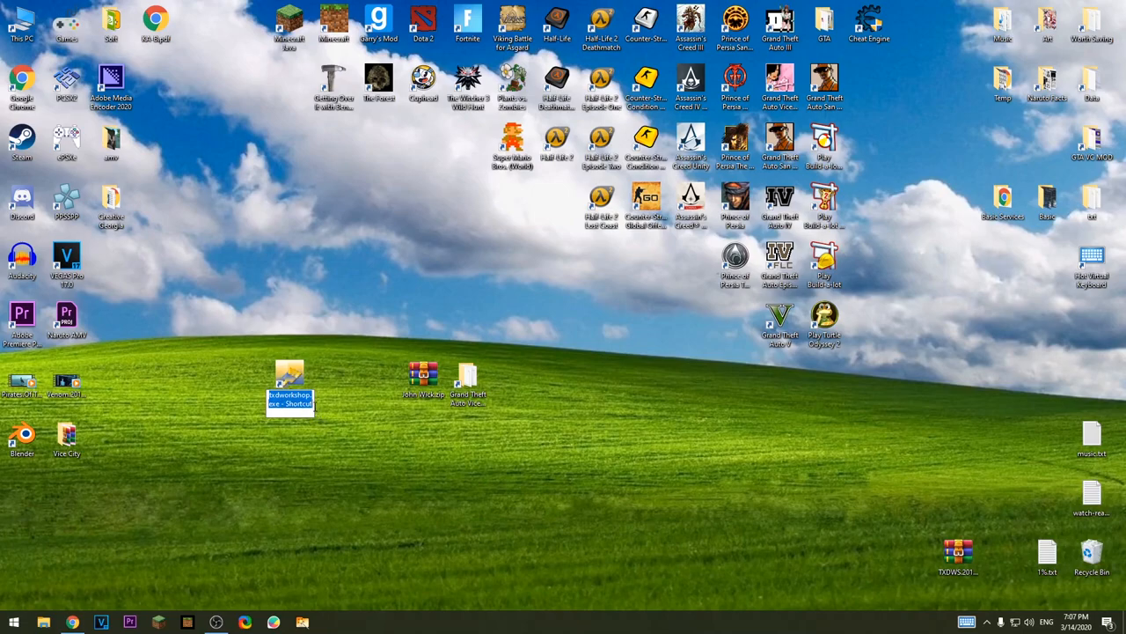
{"action": "left_click", "coordinate": [326, 449]}
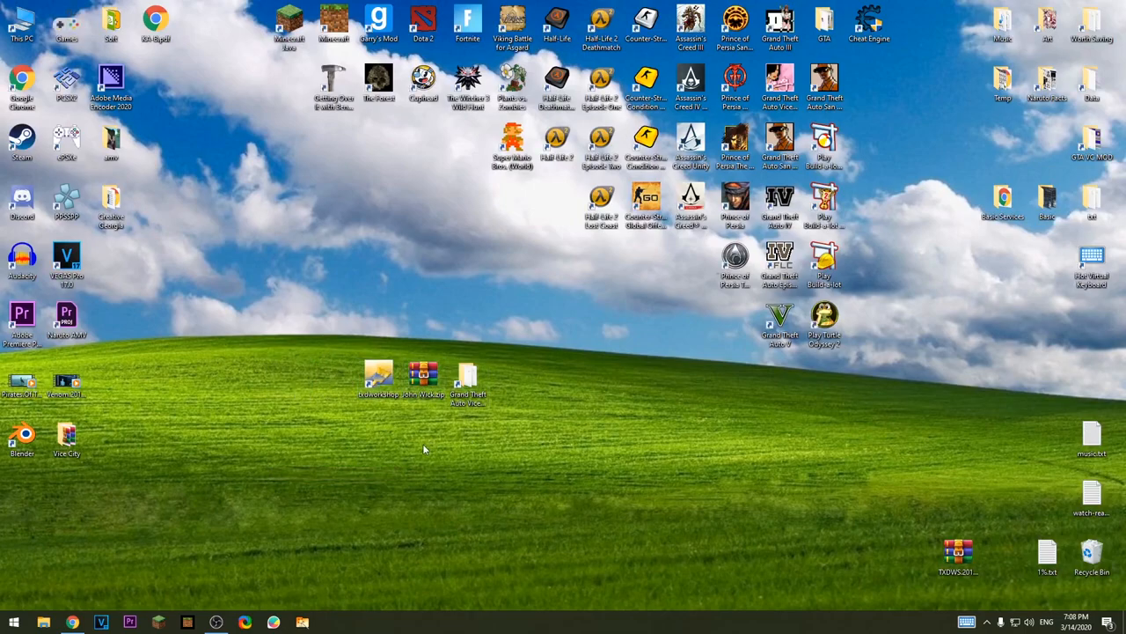
- Extract player.dff and player.txd from John Wick.zip onto the desktop and close WinRAR
{"action": "double_click", "coordinate": [423, 379]}
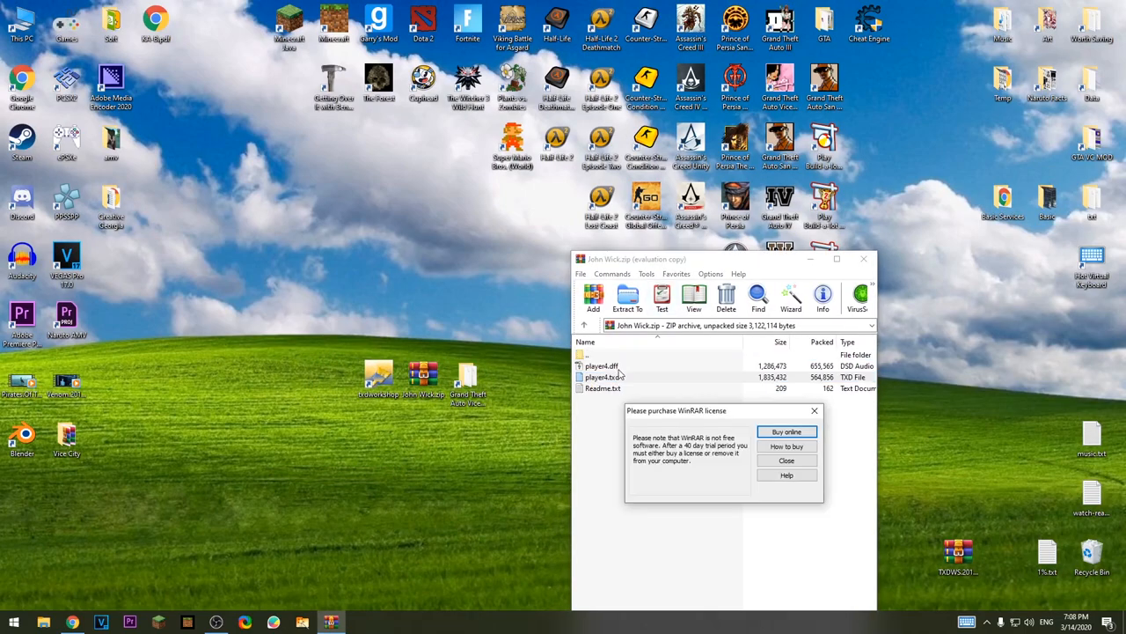
{"action": "left_click", "coordinate": [785, 461]}
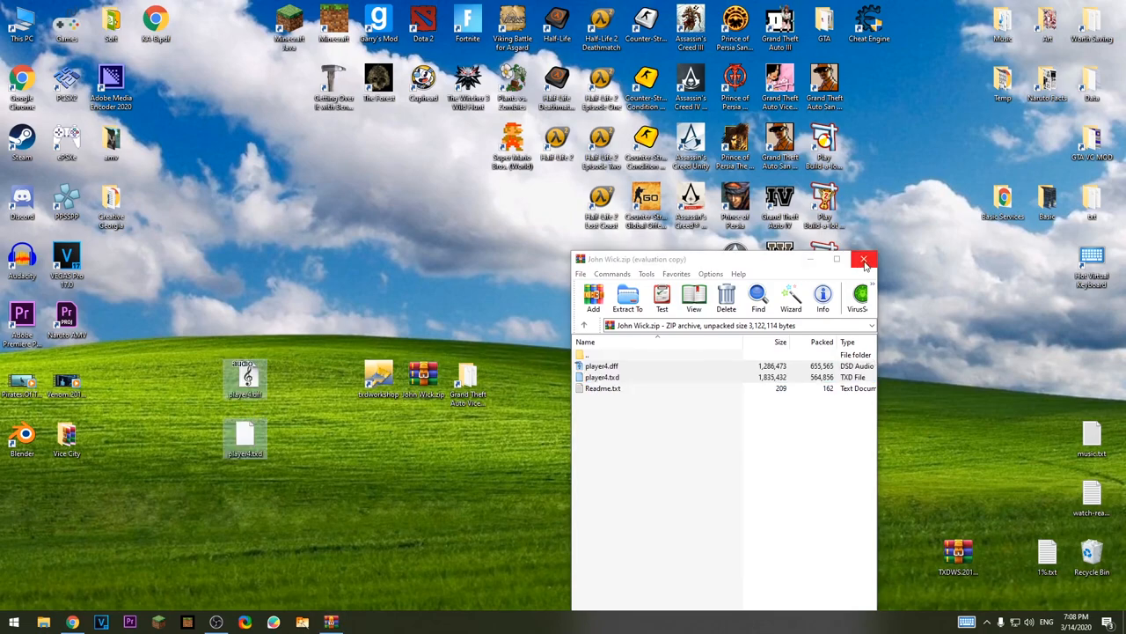
{"action": "right_click", "coordinate": [308, 370]}
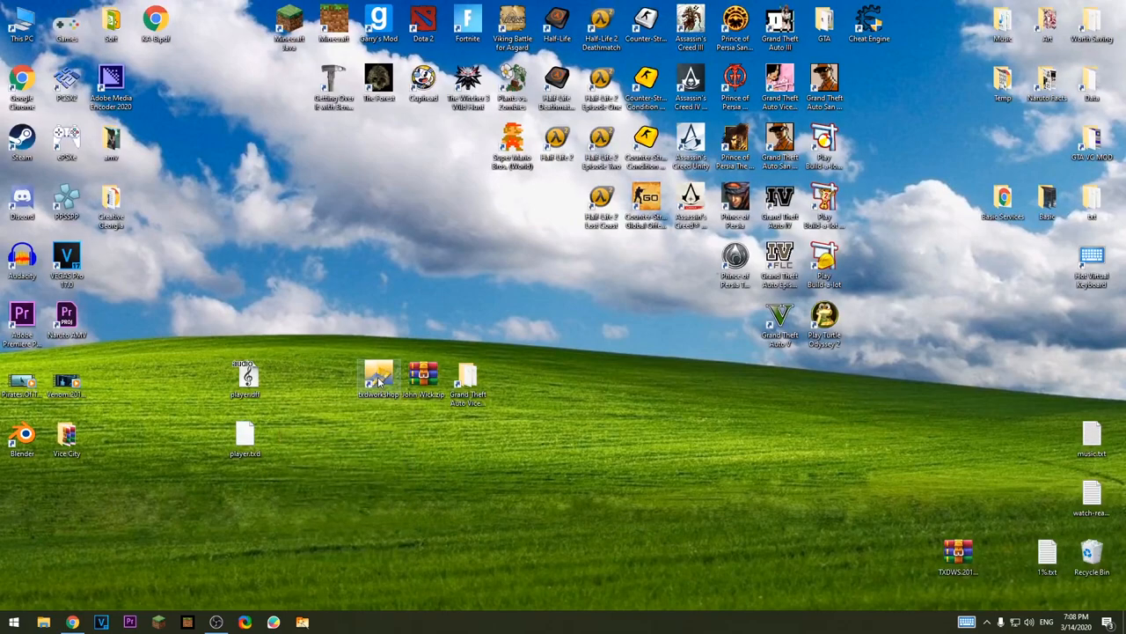
- Launch TXD Workshop and start browsing for an IMG archive to open
{"action": "double_click", "coordinate": [379, 373]}
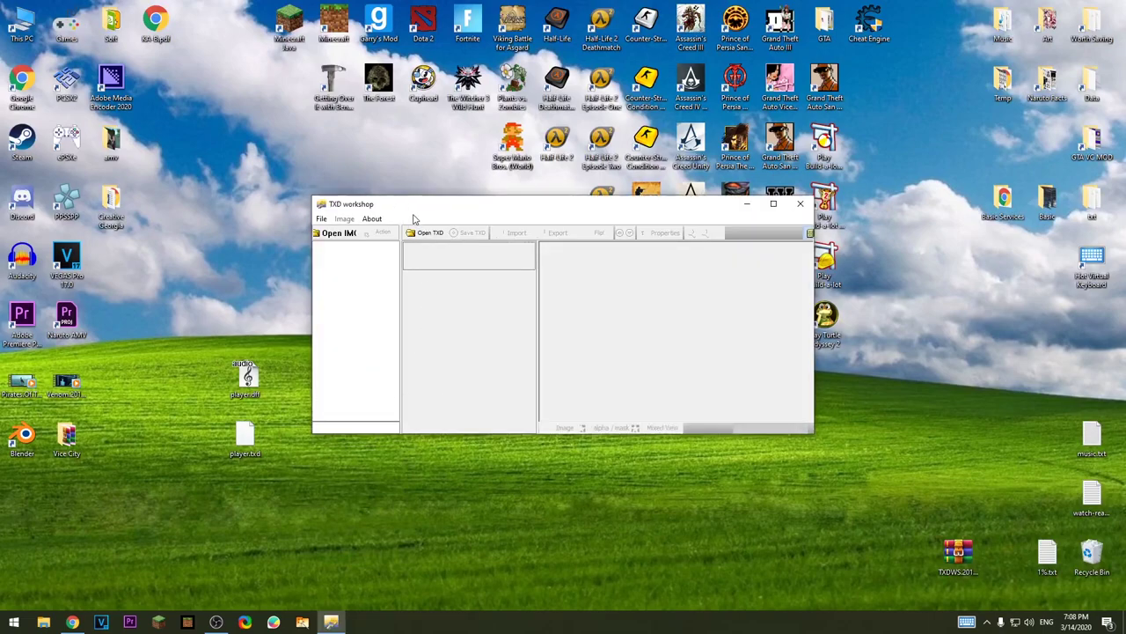
{"action": "mouse_move", "coordinate": [426, 232]}
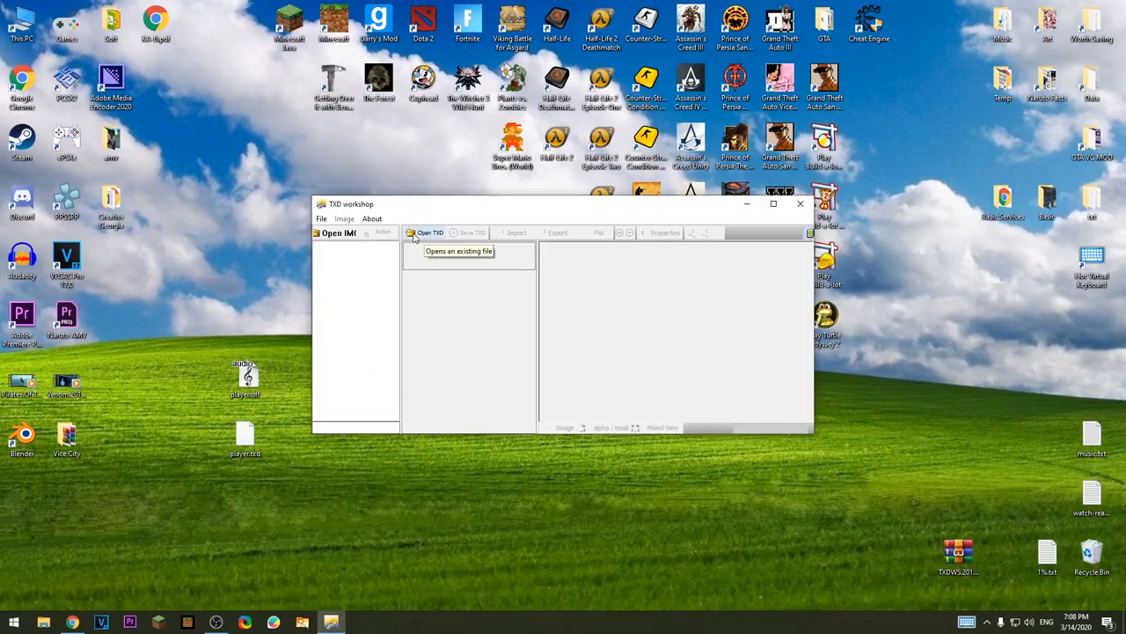
{"action": "mouse_move", "coordinate": [338, 232]}
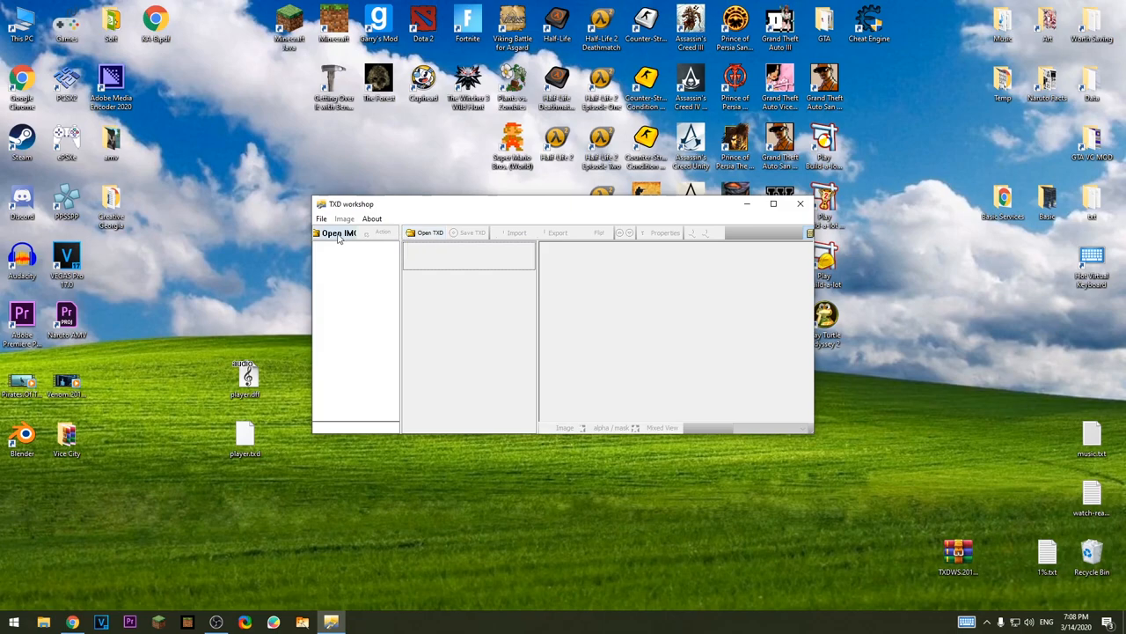
{"action": "mouse_move", "coordinate": [338, 232]}
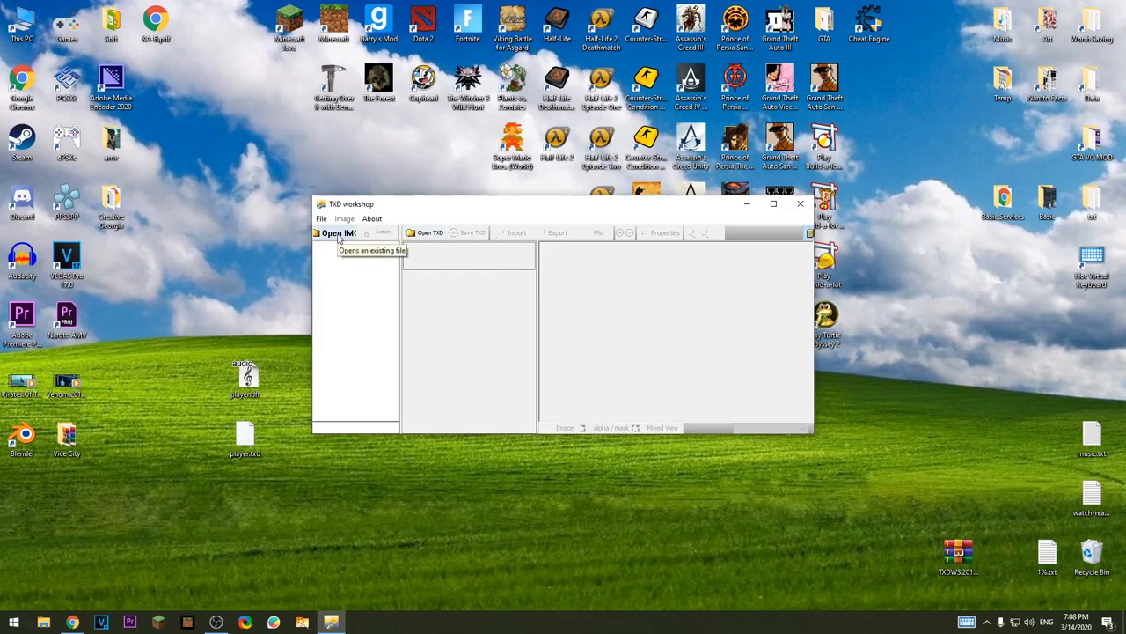
{"action": "left_click", "coordinate": [338, 233]}
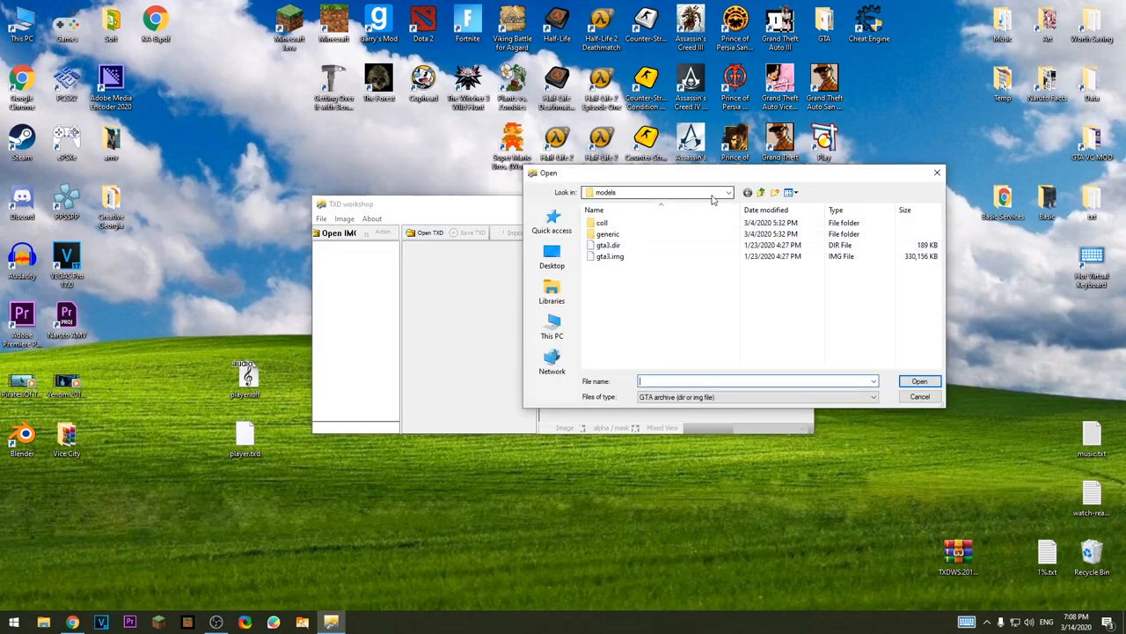
{"action": "left_click", "coordinate": [728, 192]}
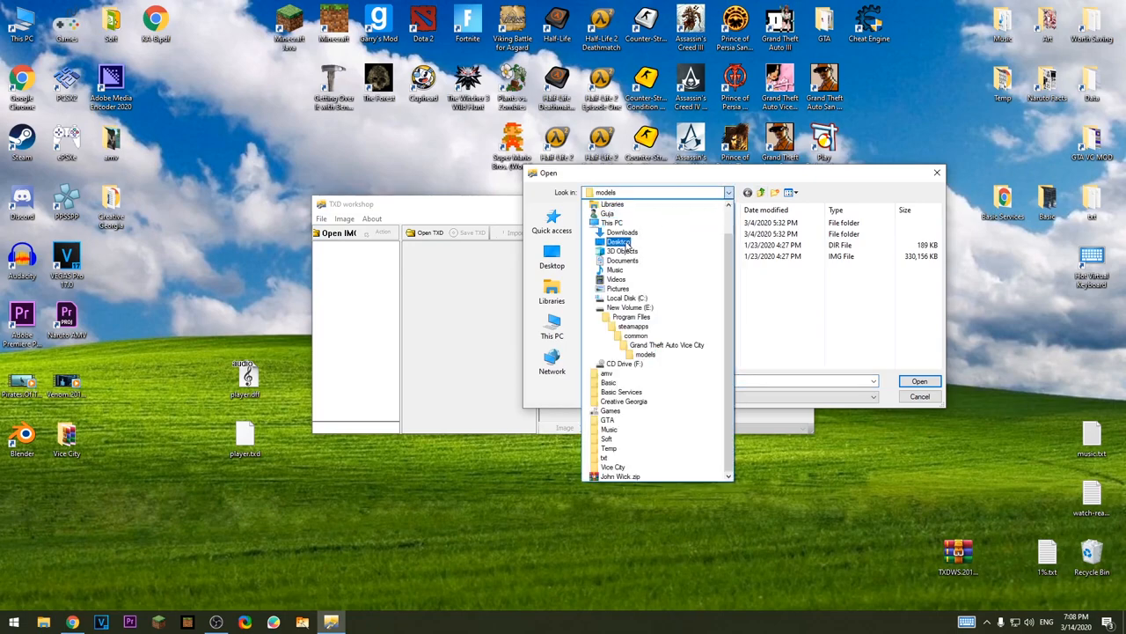
{"action": "left_click", "coordinate": [620, 241]}
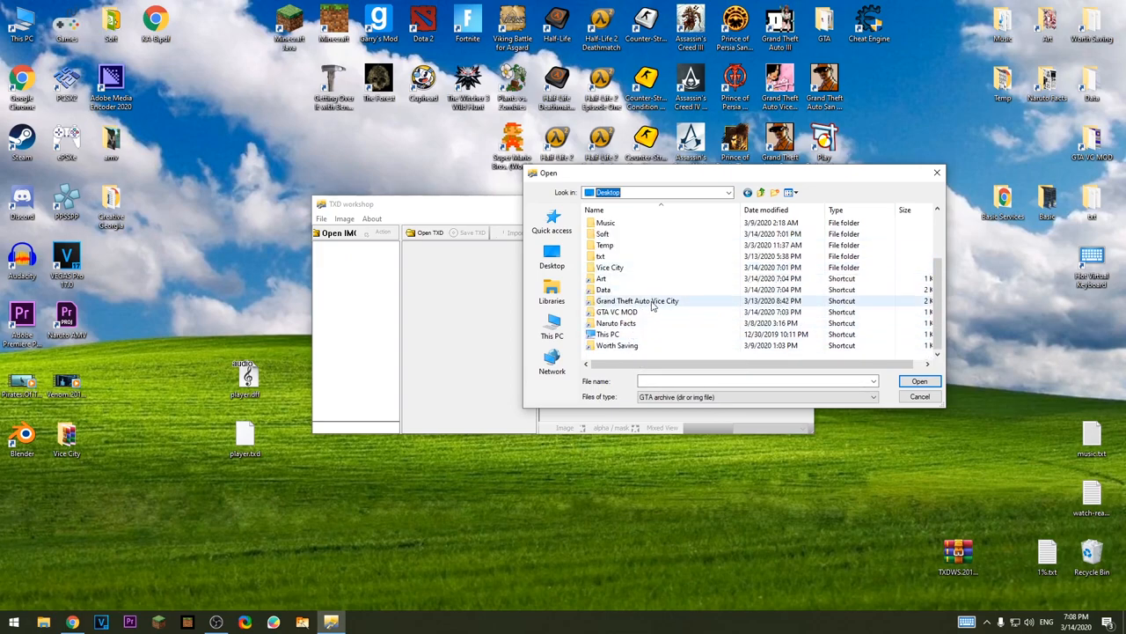
- Open gta3.img from the Grand Theft Auto Vice City models folder
{"action": "double_click", "coordinate": [637, 300]}
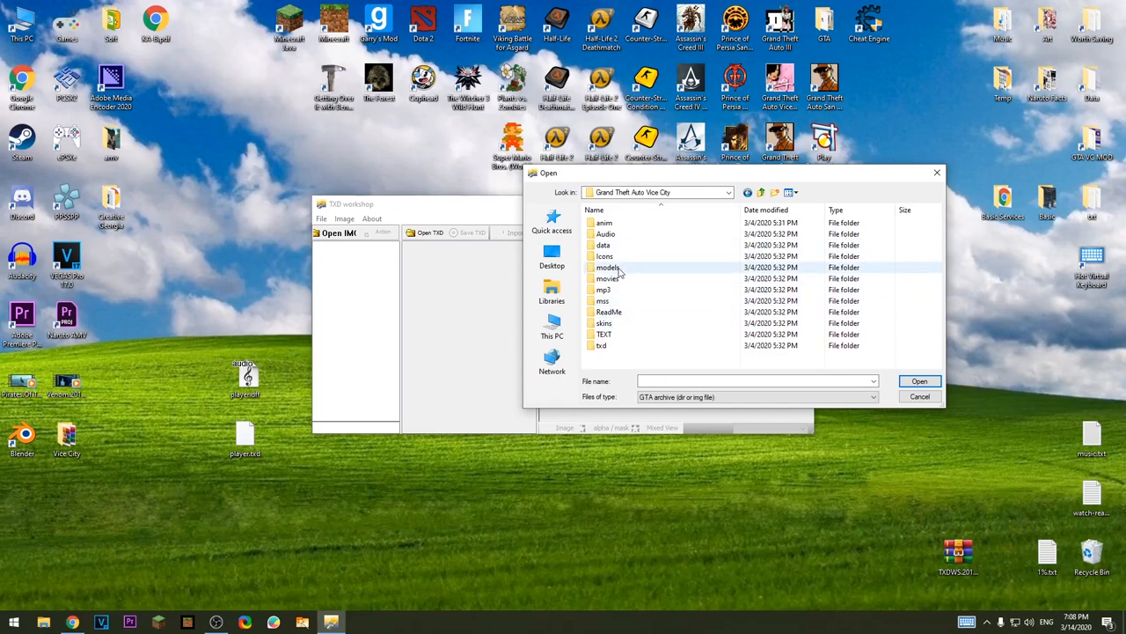
{"action": "double_click", "coordinate": [609, 267]}
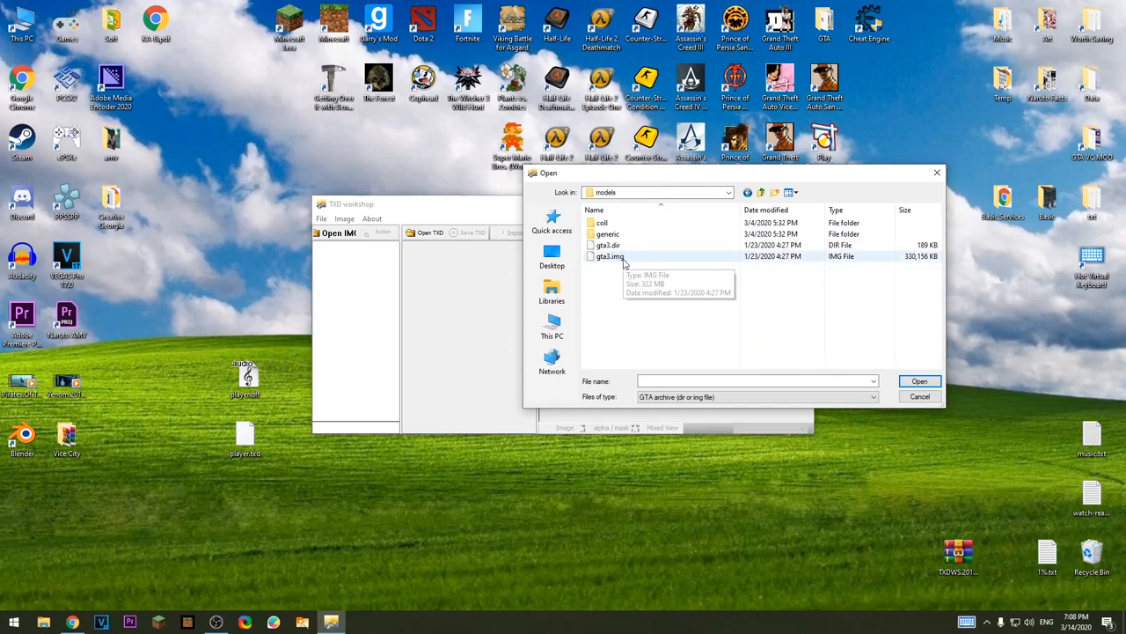
{"action": "left_click", "coordinate": [609, 257]}
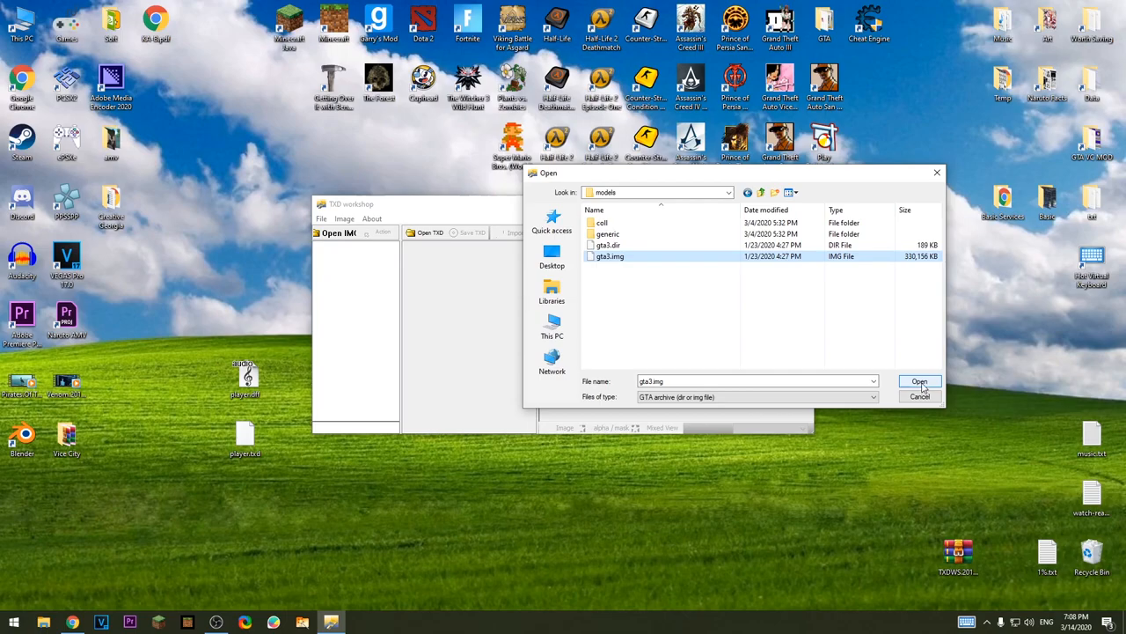
{"action": "left_click", "coordinate": [919, 380]}
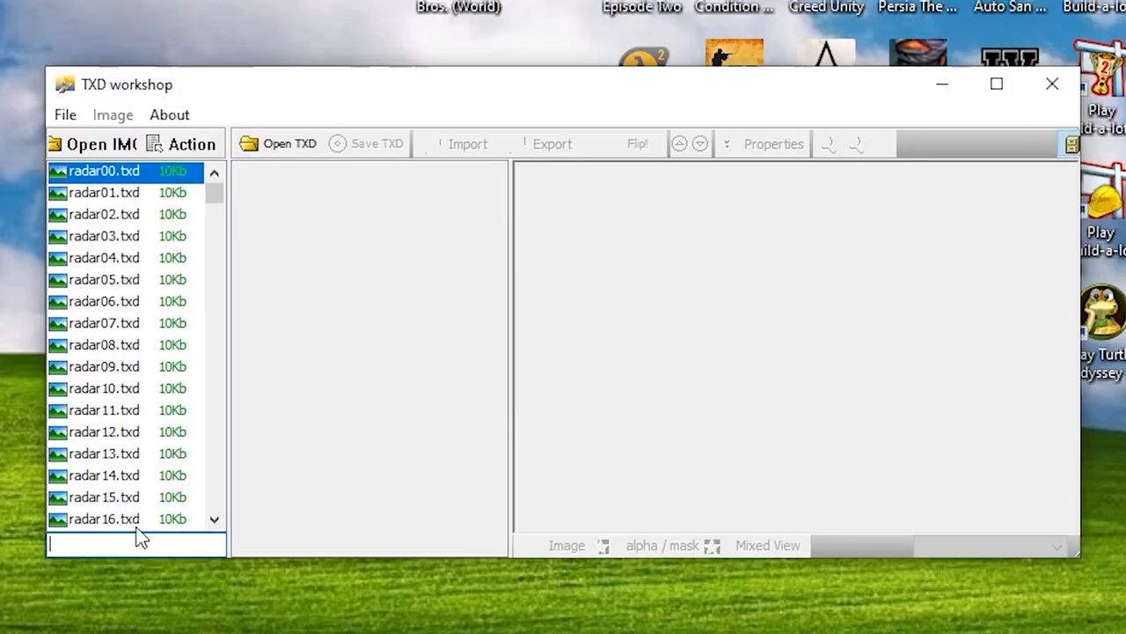
- Filter for 'play' and replace the archive's player.dff with the John Wick player.dff from the Desktop
{"action": "type", "text": "player"}
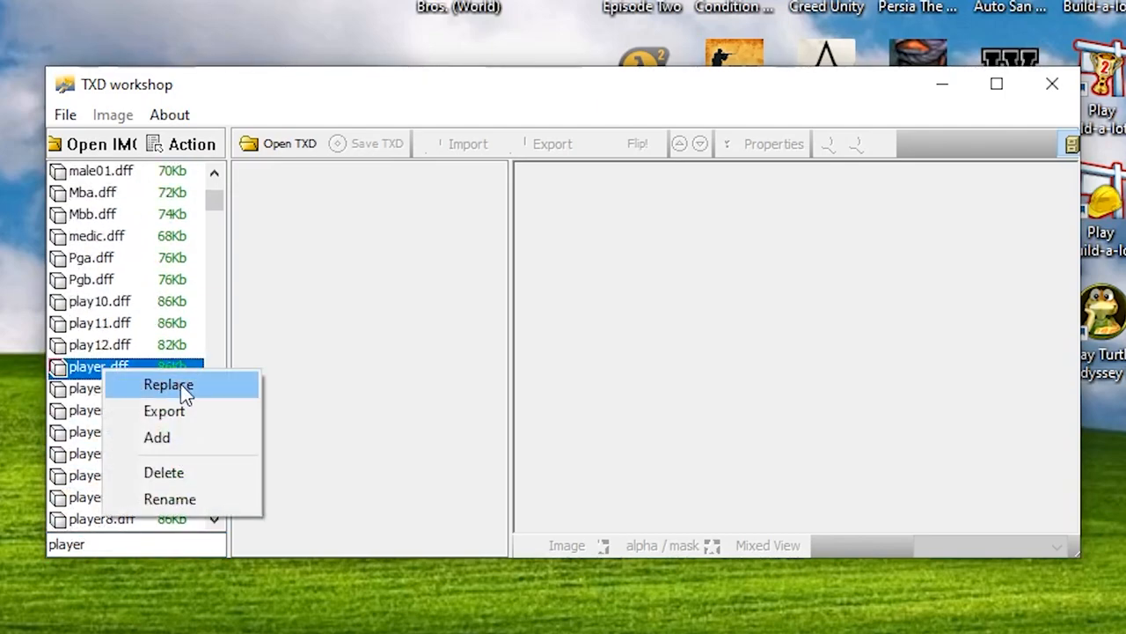
{"action": "left_click", "coordinate": [169, 384]}
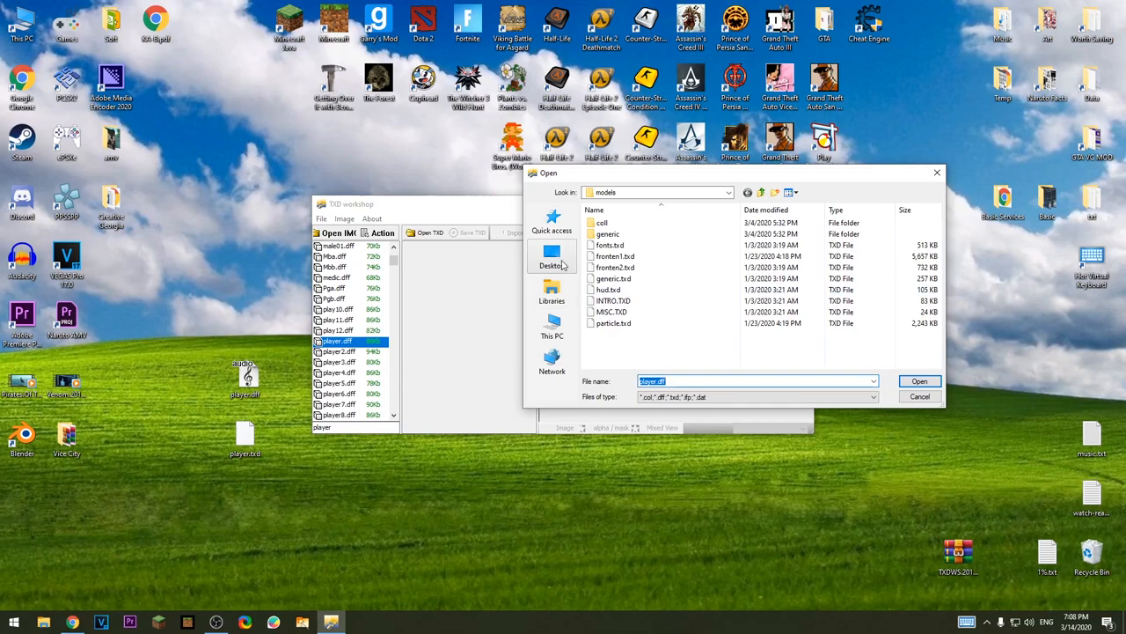
{"action": "left_click", "coordinate": [553, 255]}
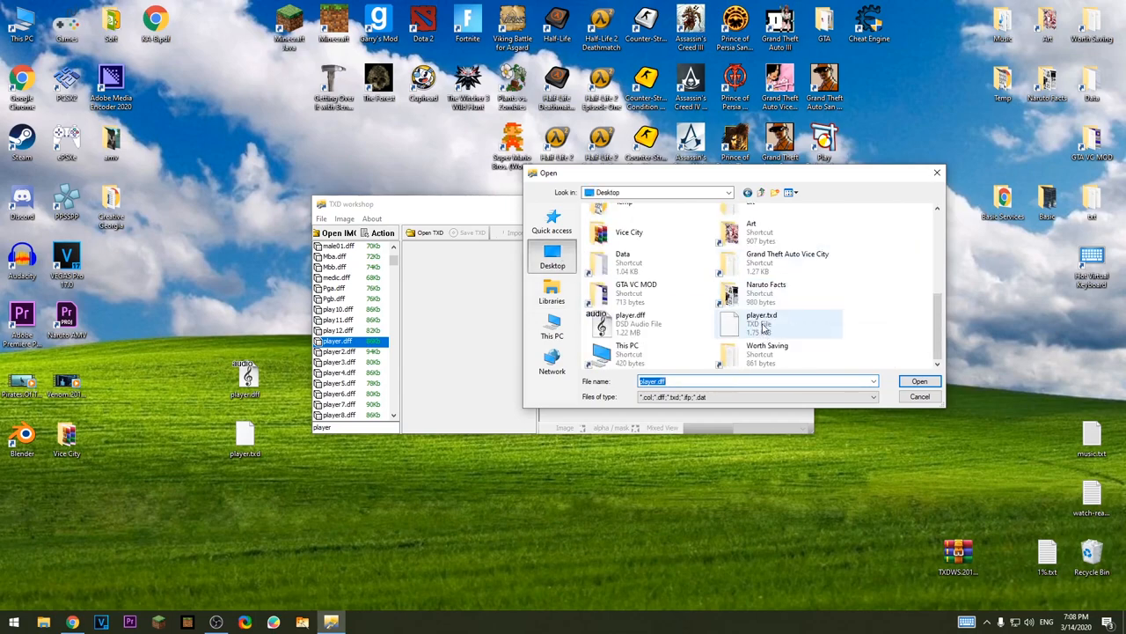
{"action": "left_click", "coordinate": [630, 324]}
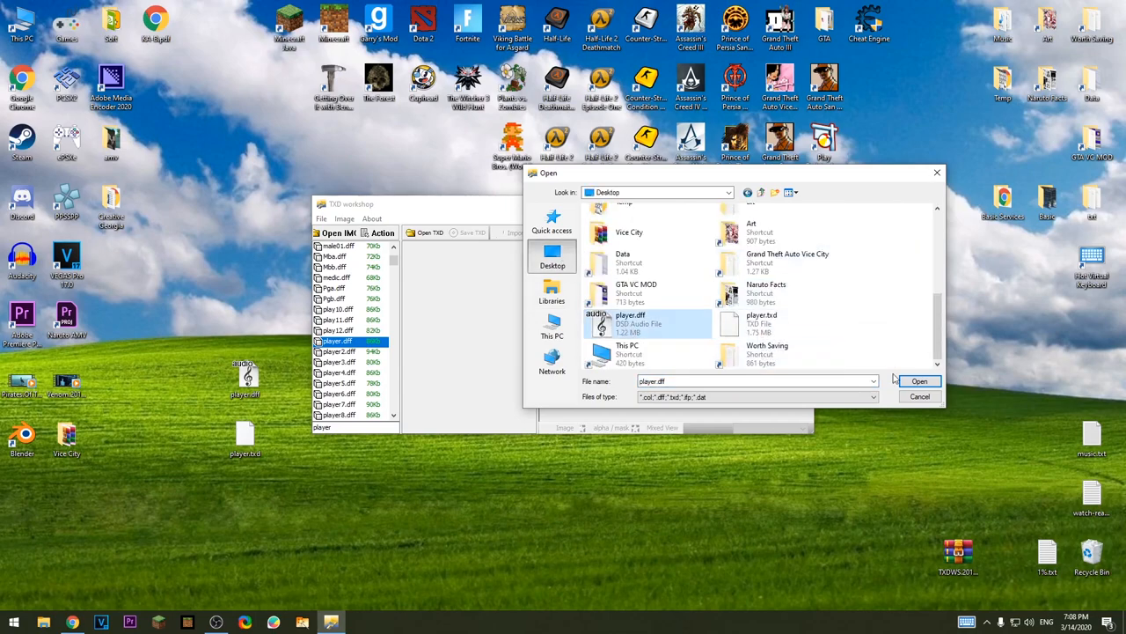
{"action": "left_click", "coordinate": [918, 381]}
{"action": "type", "text": ".t"}
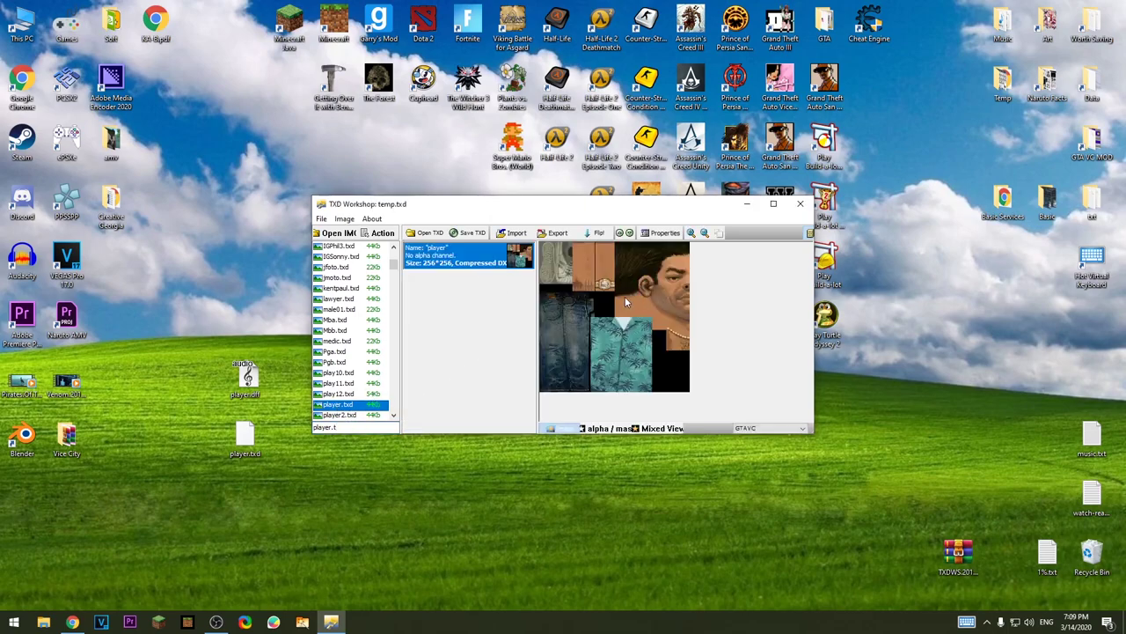
- Replace the archive's player.txd with the John Wick player.txd from the Desktop
{"action": "right_click", "coordinate": [338, 404]}
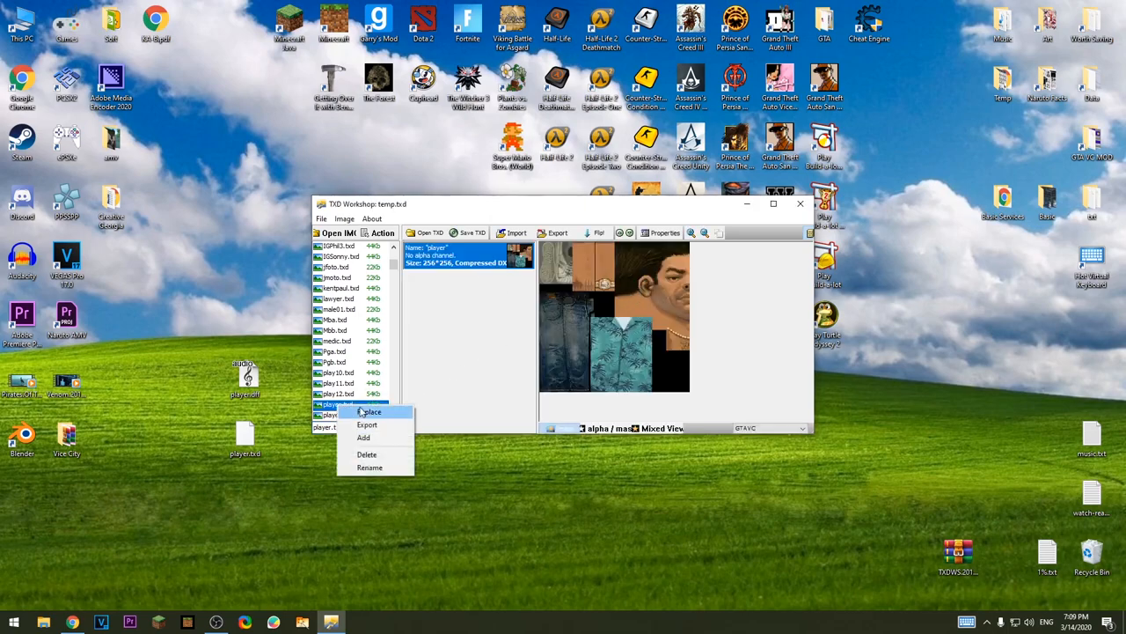
{"action": "left_click", "coordinate": [370, 412]}
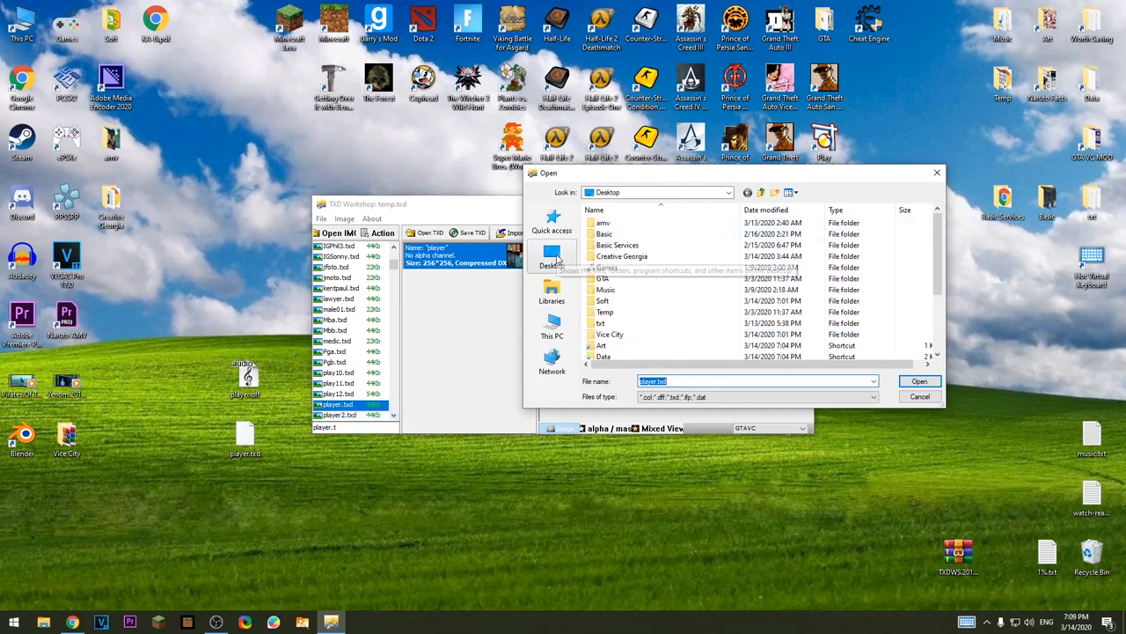
{"action": "left_click", "coordinate": [789, 191]}
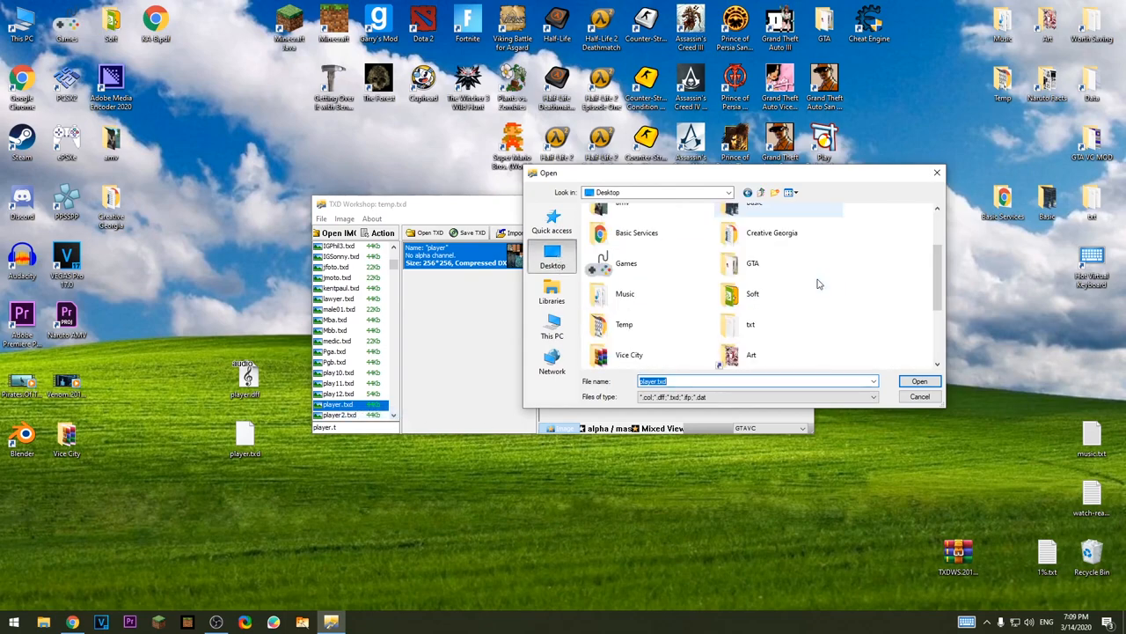
{"action": "scroll", "scroll_direction": "down", "scroll_amount": 3}
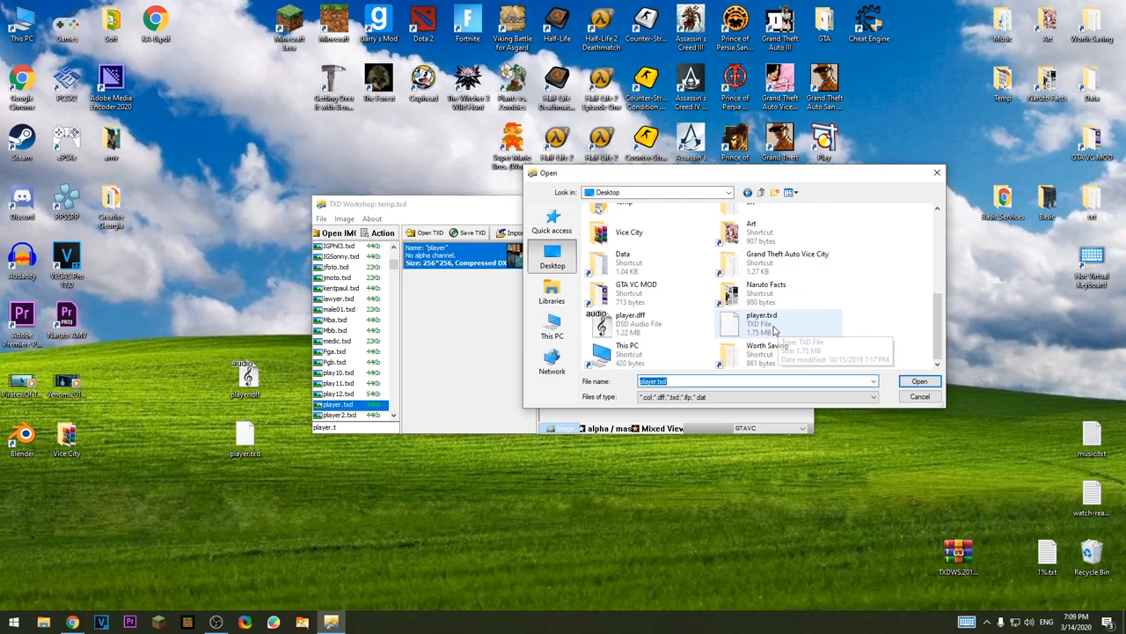
{"action": "left_click", "coordinate": [919, 380]}
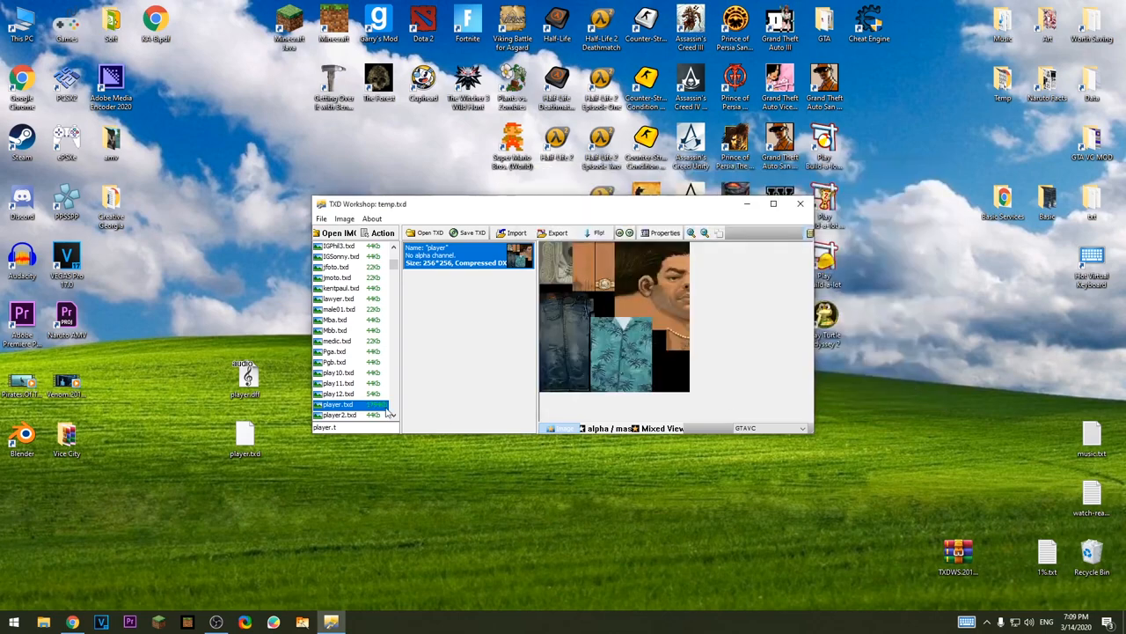
{"action": "left_click", "coordinate": [338, 403]}
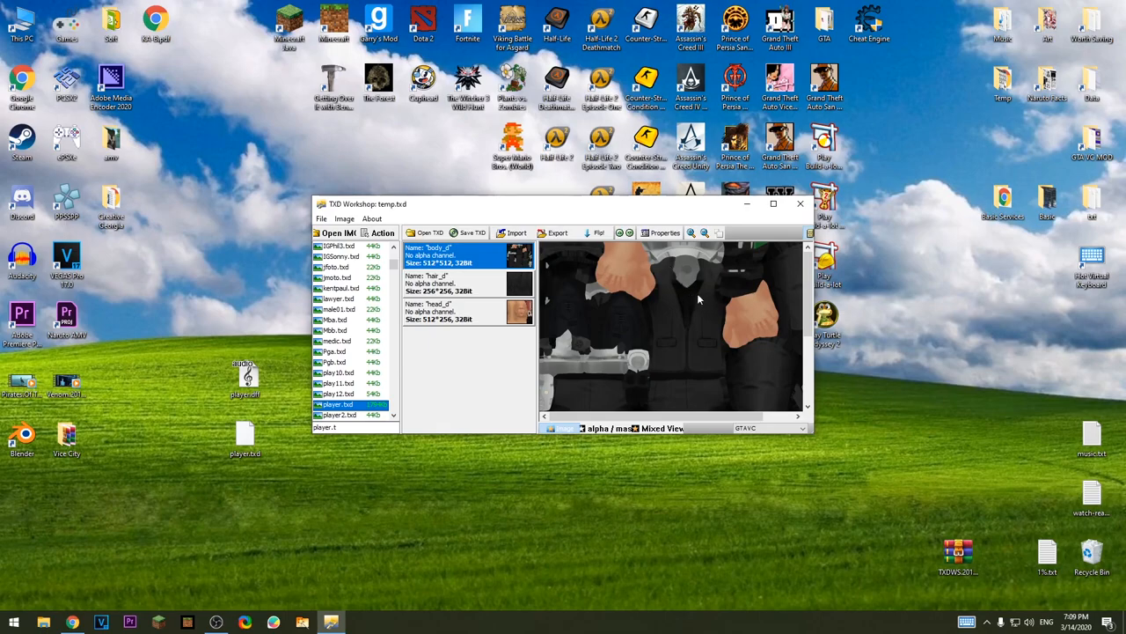
{"action": "mouse_move", "coordinate": [521, 329]}
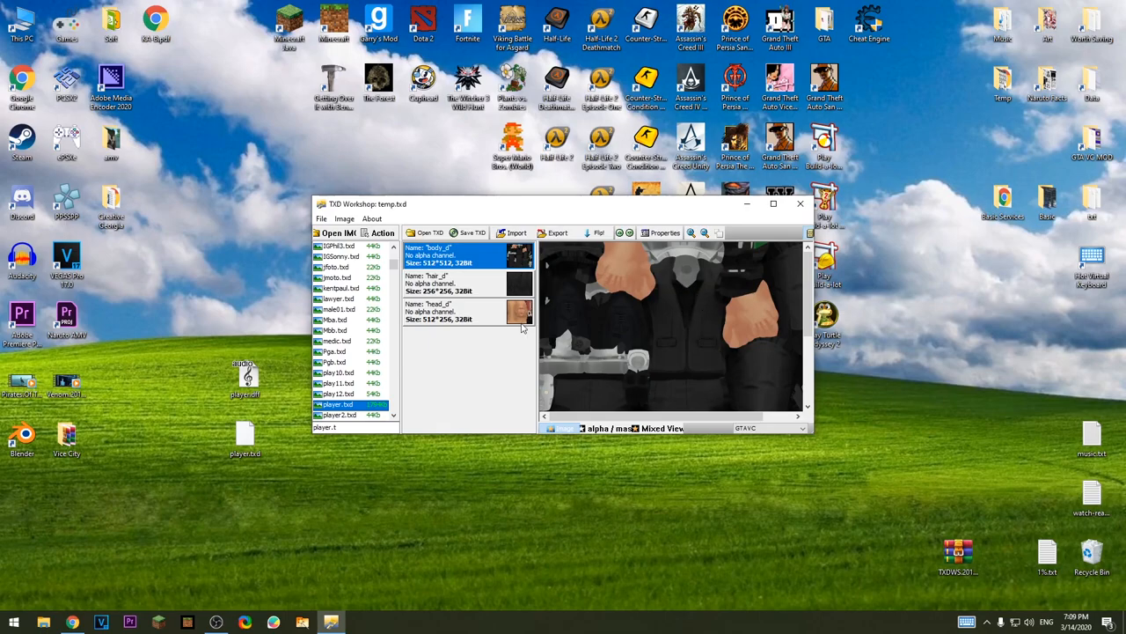
- Preview the new head and body textures, then close TXD Workshop
{"action": "left_click", "coordinate": [449, 310]}
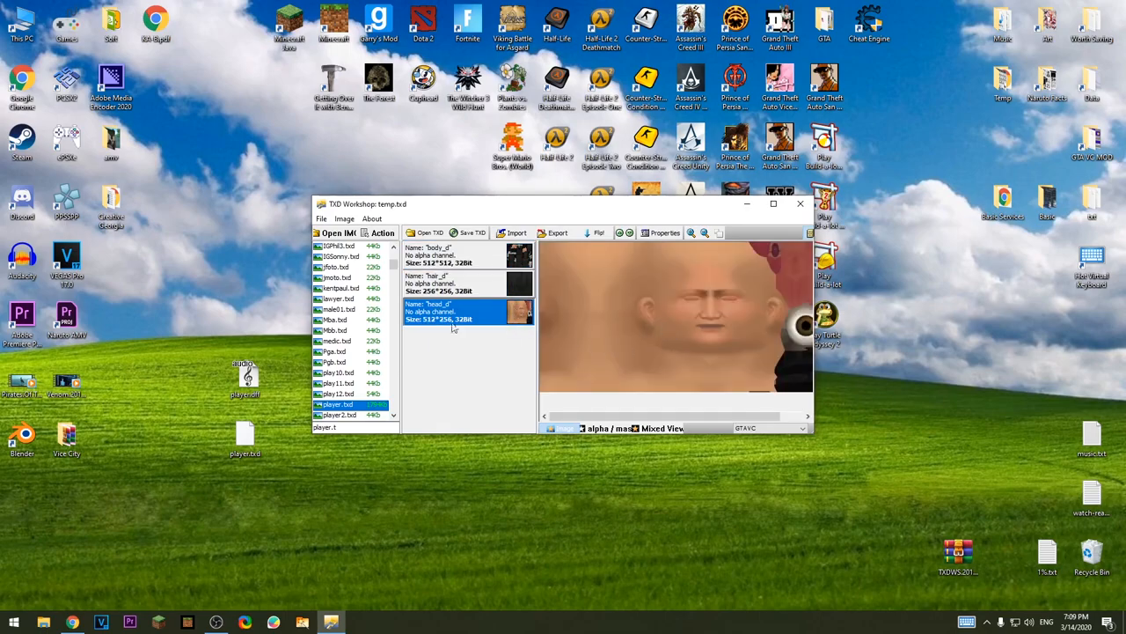
{"action": "left_click", "coordinate": [338, 384]}
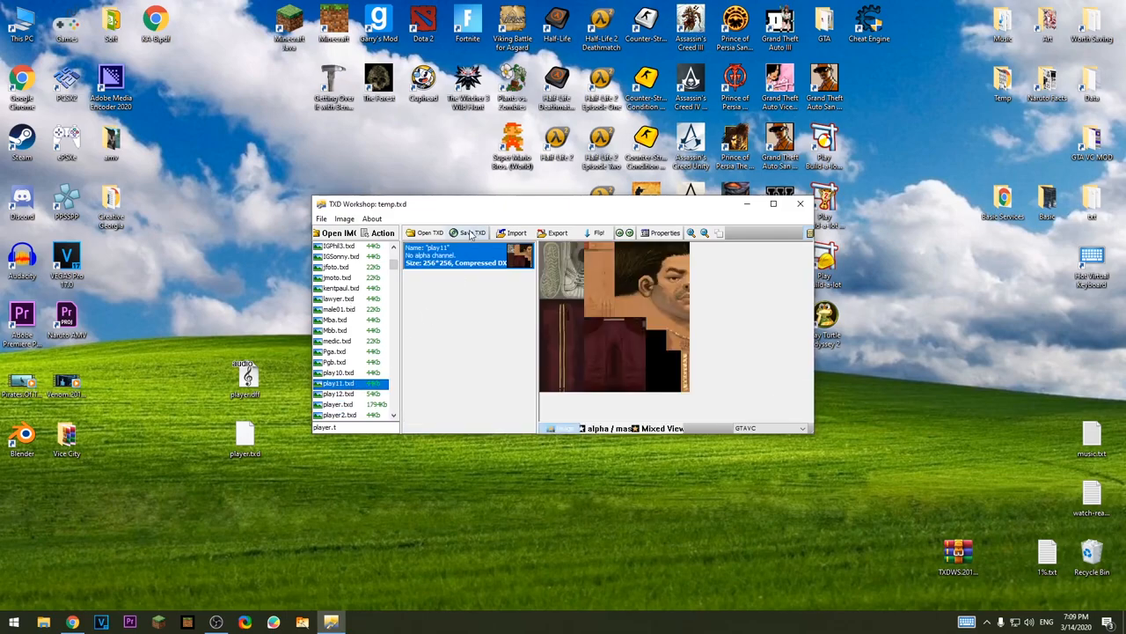
{"action": "mouse_move", "coordinate": [799, 204]}
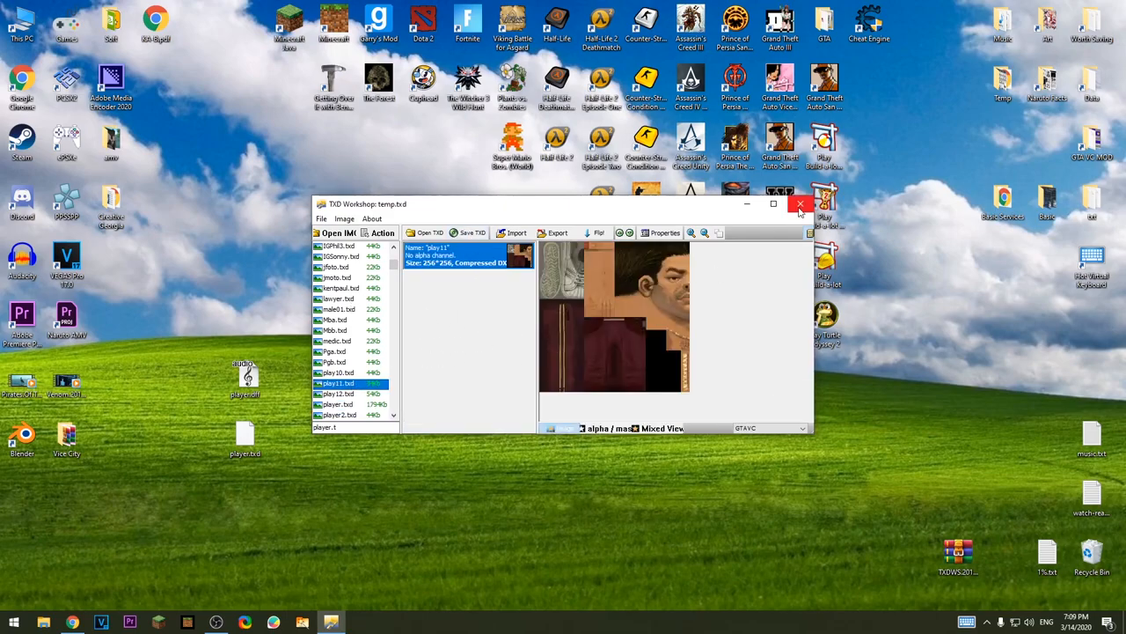
{"action": "left_click", "coordinate": [799, 204]}
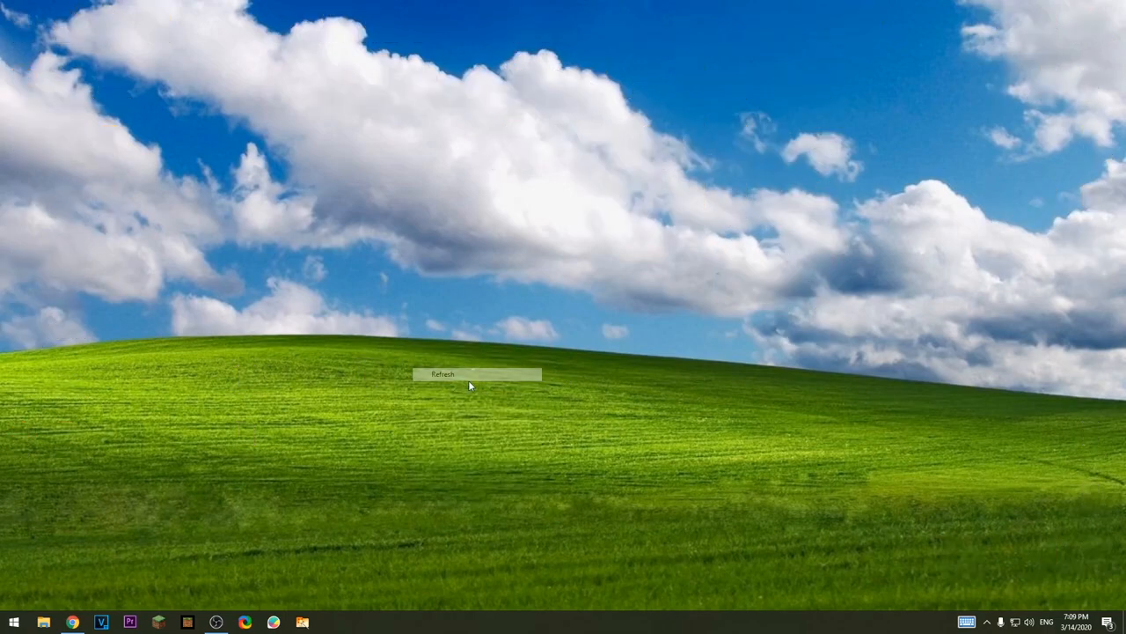
- Browse to E:\Program Files\steamapps\common\Grand Theft Auto Vice City\models\generic
{"action": "left_click", "coordinate": [443, 373]}
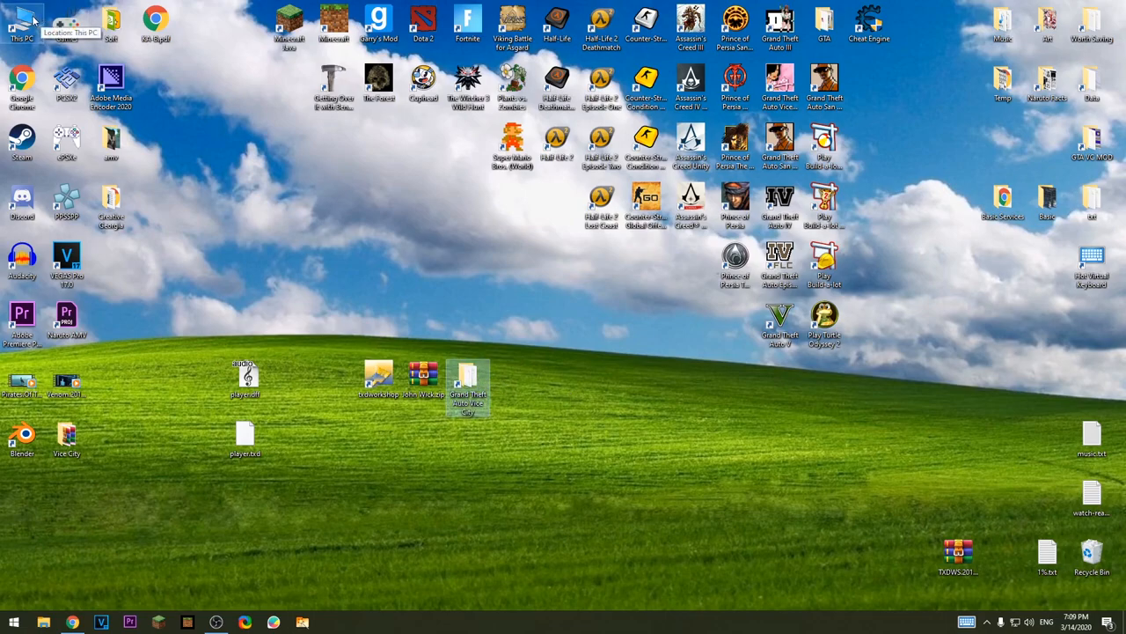
{"action": "double_click", "coordinate": [21, 21]}
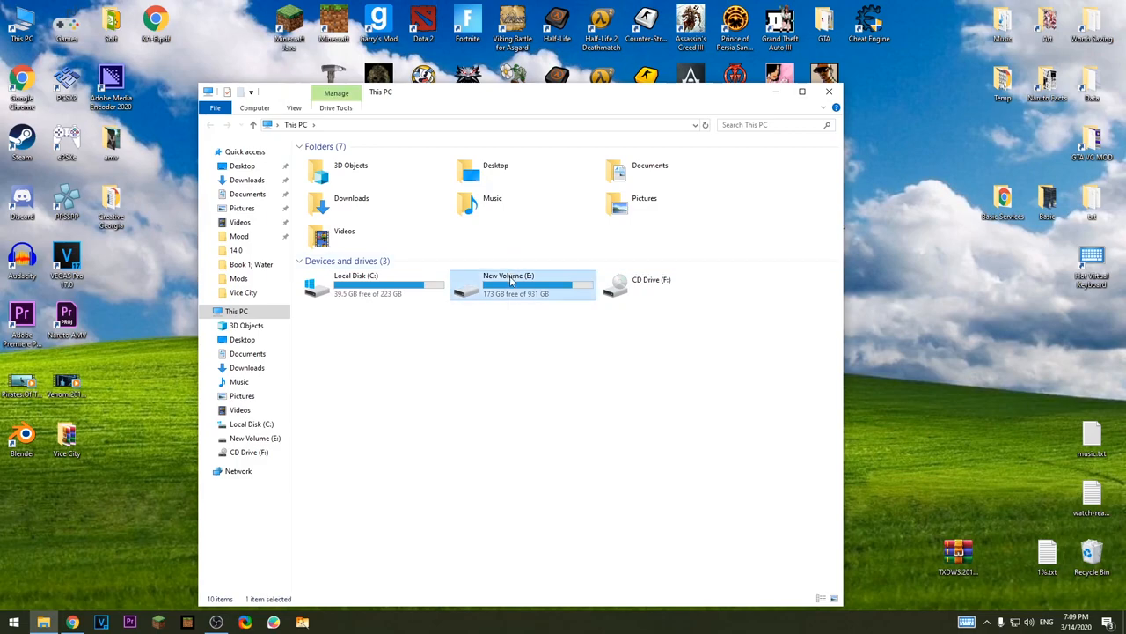
{"action": "double_click", "coordinate": [522, 285]}
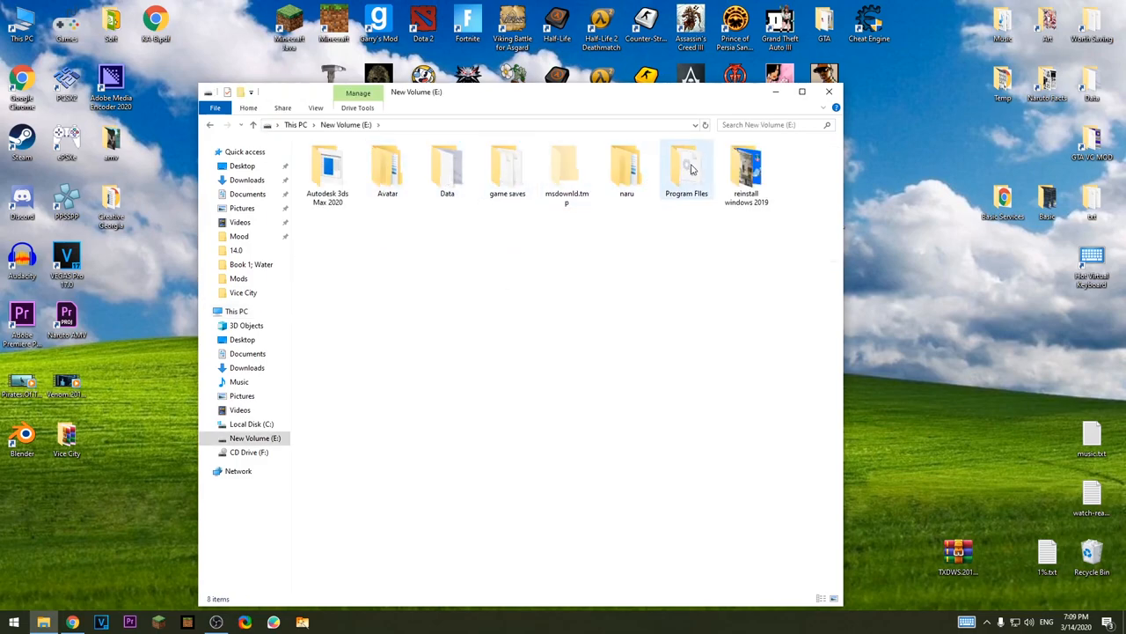
{"action": "mouse_move", "coordinate": [665, 190]}
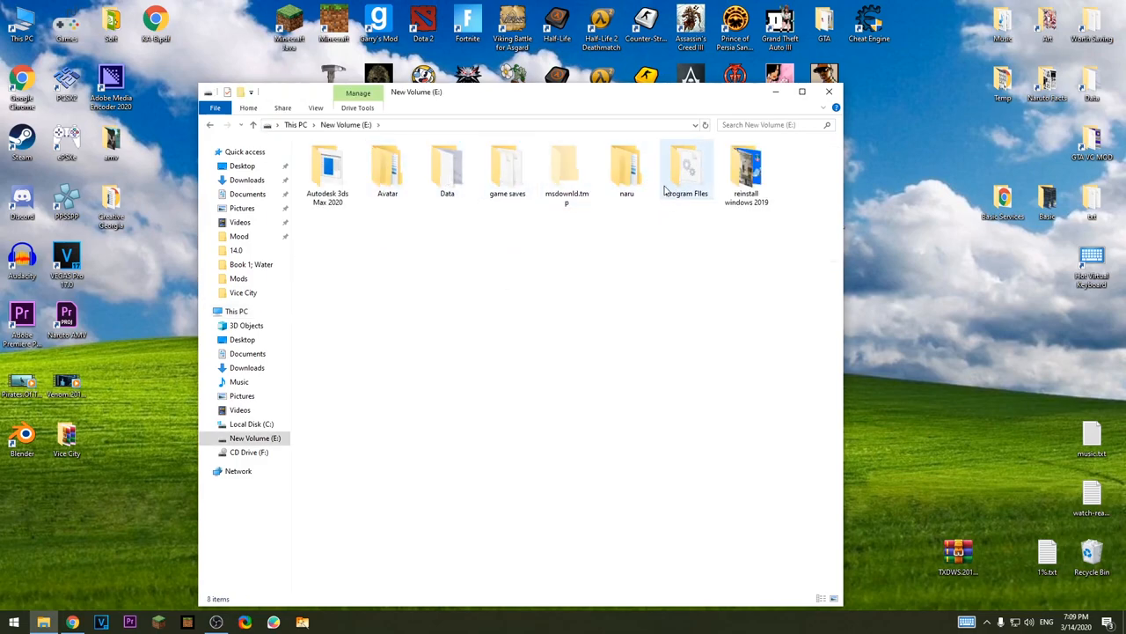
{"action": "double_click", "coordinate": [687, 167]}
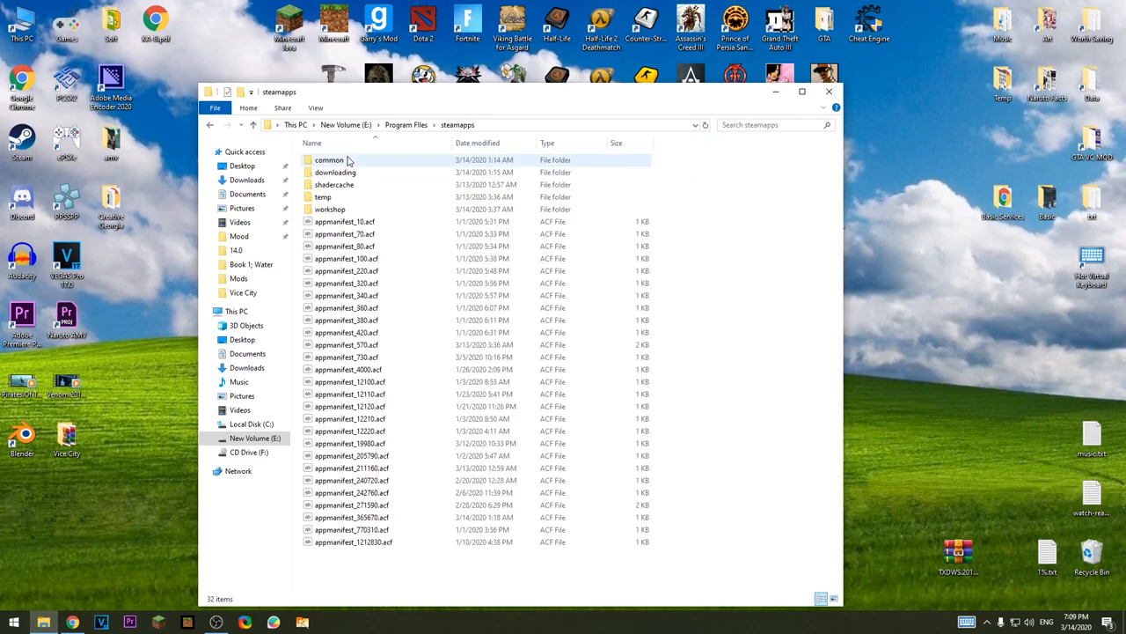
{"action": "double_click", "coordinate": [329, 158]}
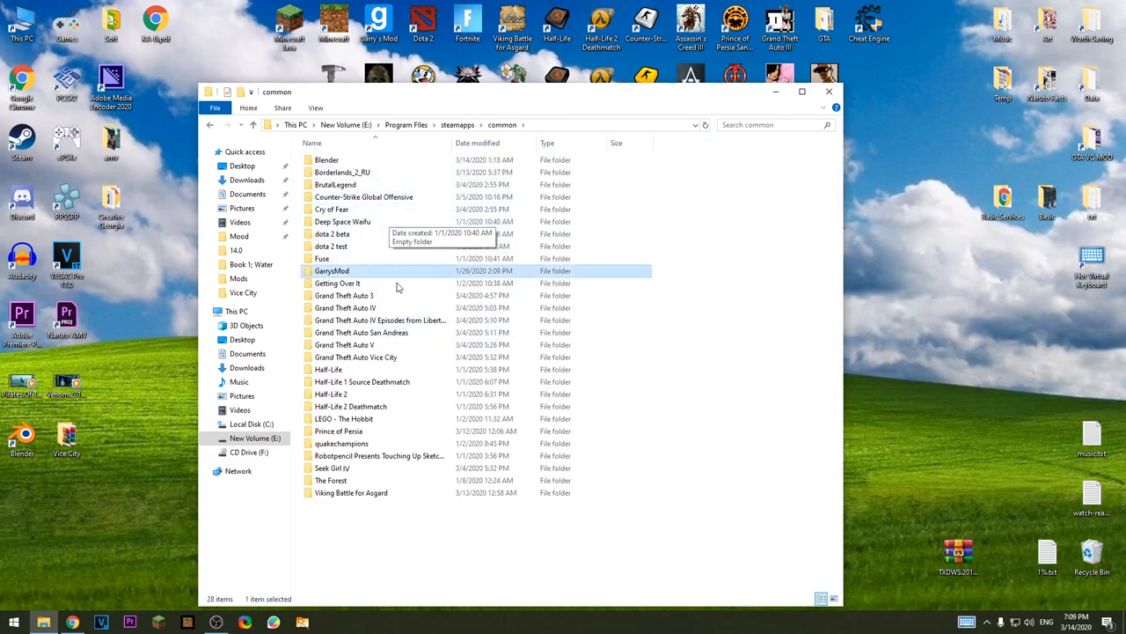
{"action": "left_click", "coordinate": [355, 355]}
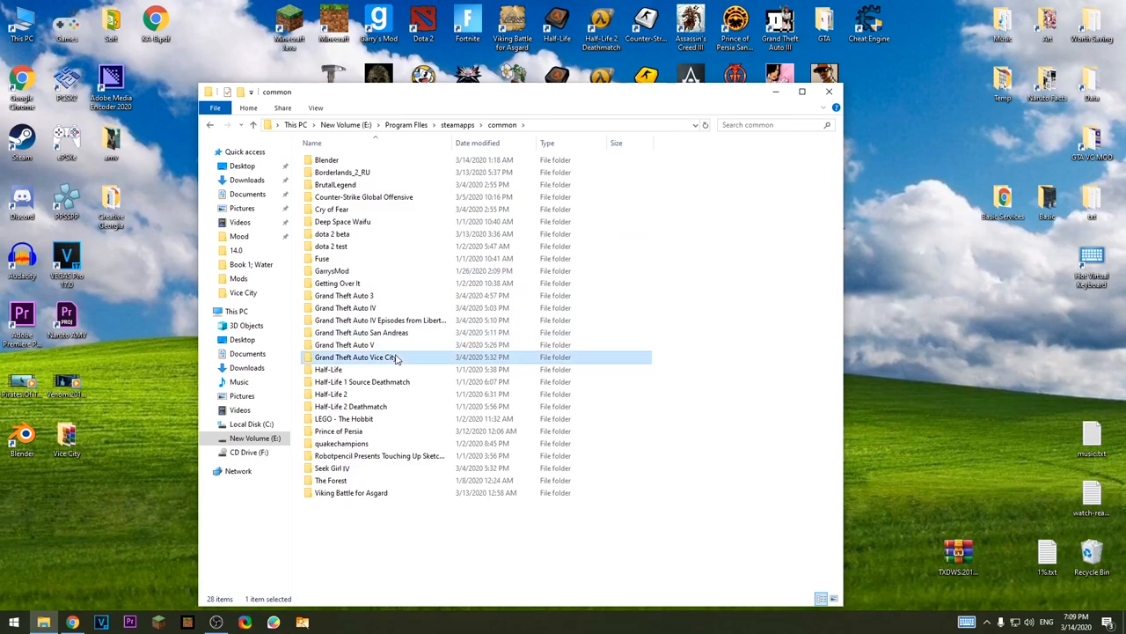
{"action": "double_click", "coordinate": [355, 355]}
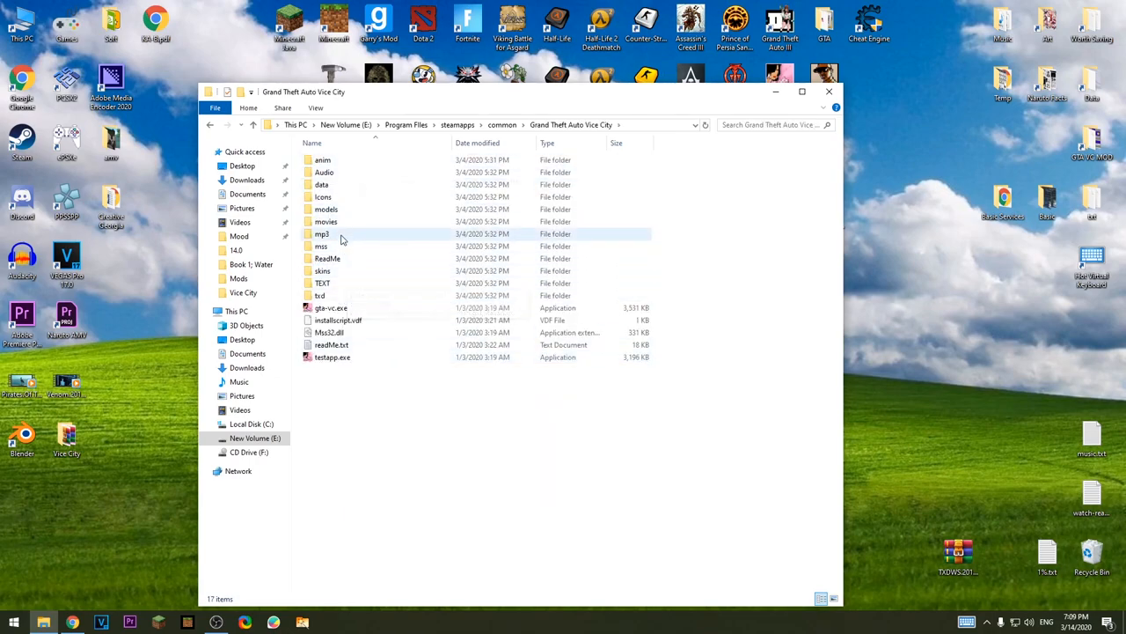
{"action": "double_click", "coordinate": [327, 222]}
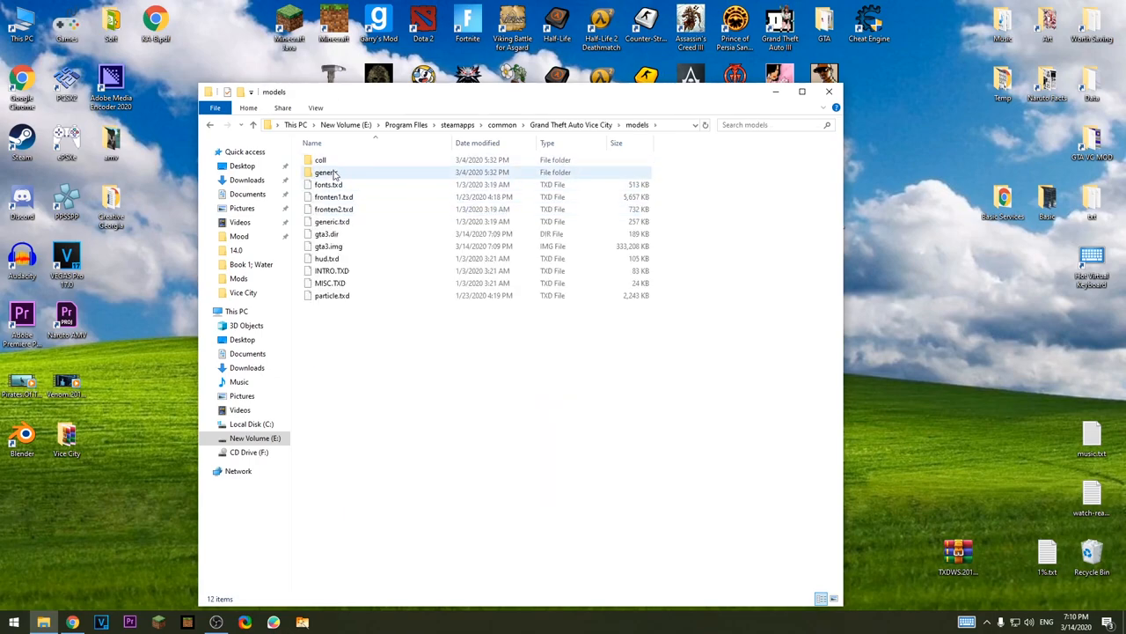
{"action": "double_click", "coordinate": [324, 173]}
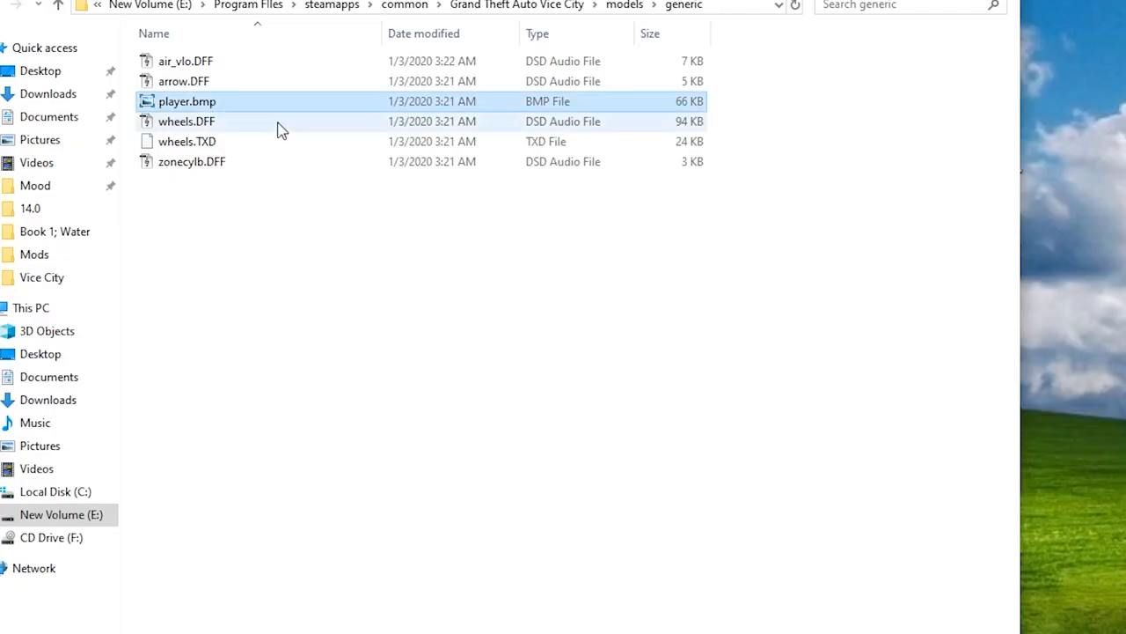
- Move player.bmp out of the generic folder onto the desktop
{"action": "left_click", "coordinate": [803, 92]}
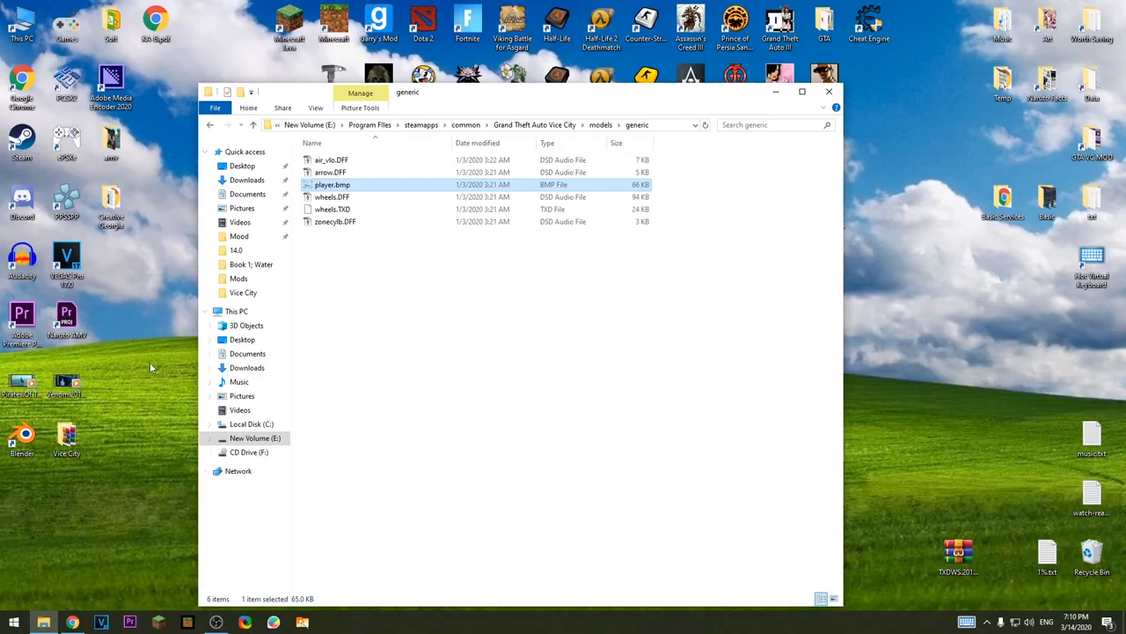
{"action": "left_click_drag", "start_coordinate": [332, 185], "coordinate": [22, 496]}
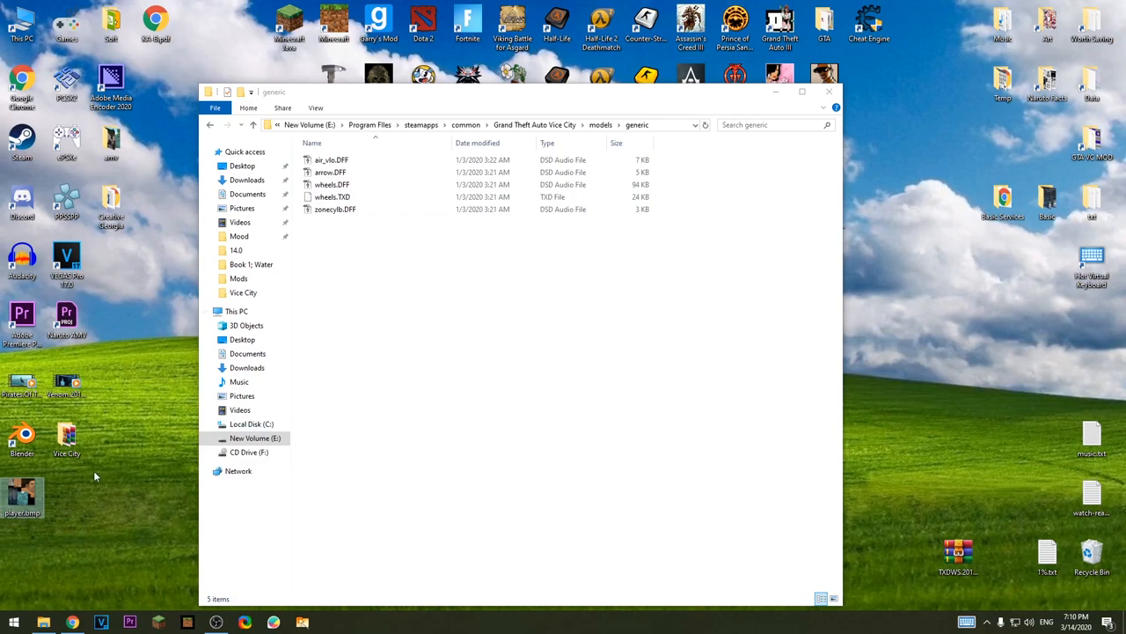
{"action": "mouse_move", "coordinate": [828, 92]}
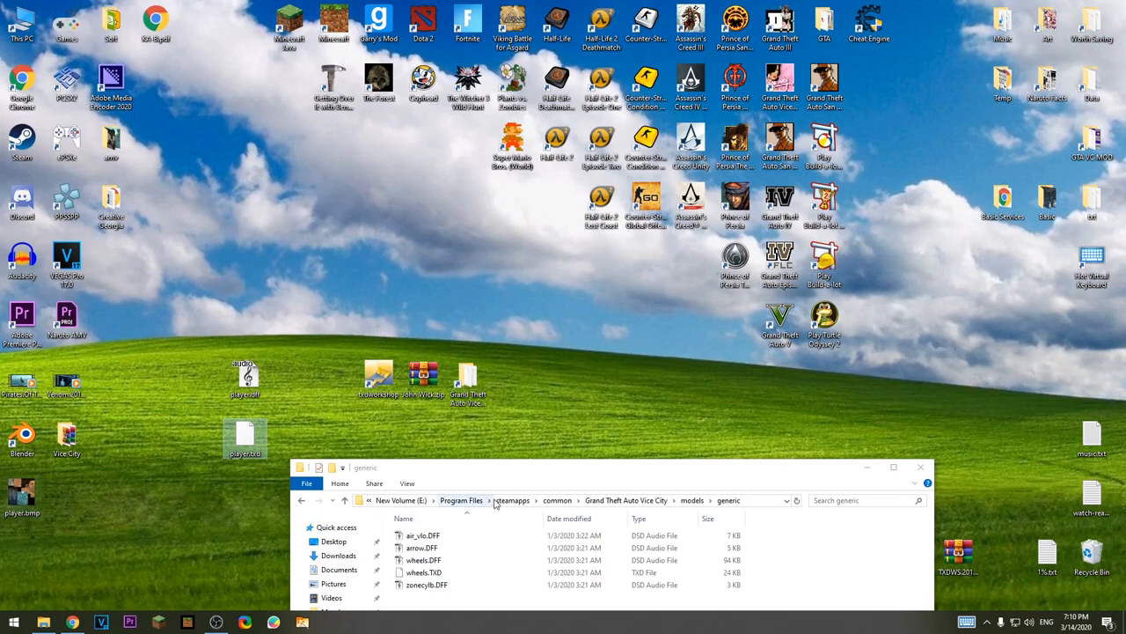
{"action": "mouse_move", "coordinate": [536, 471]}
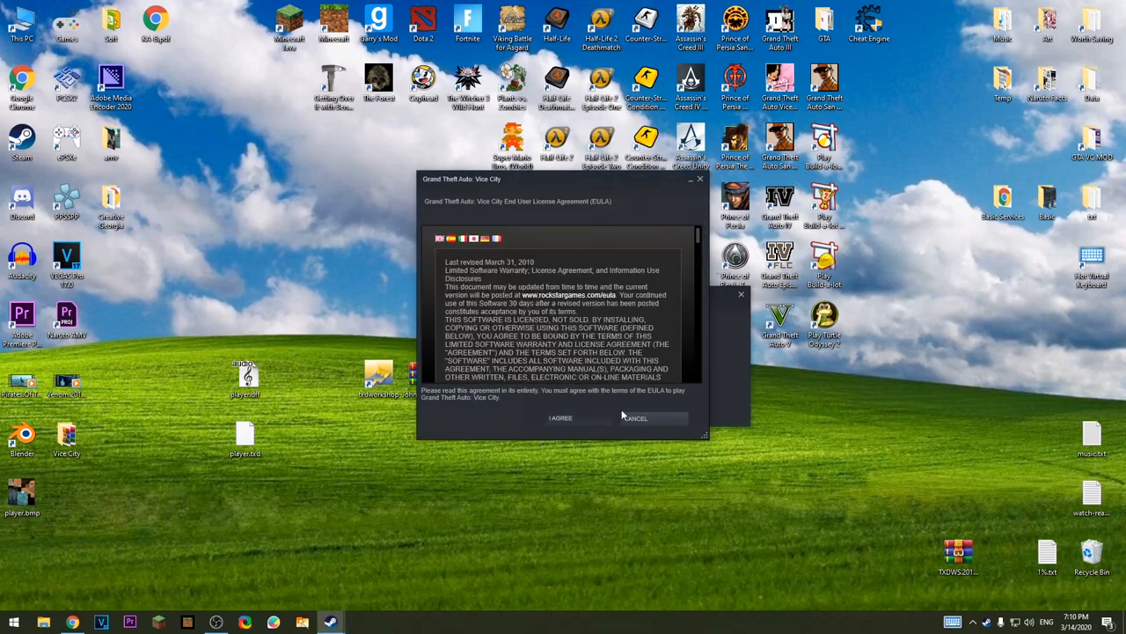
- Accept the Vice City license agreement so the game launches to its main menu
{"action": "left_click", "coordinate": [560, 417]}
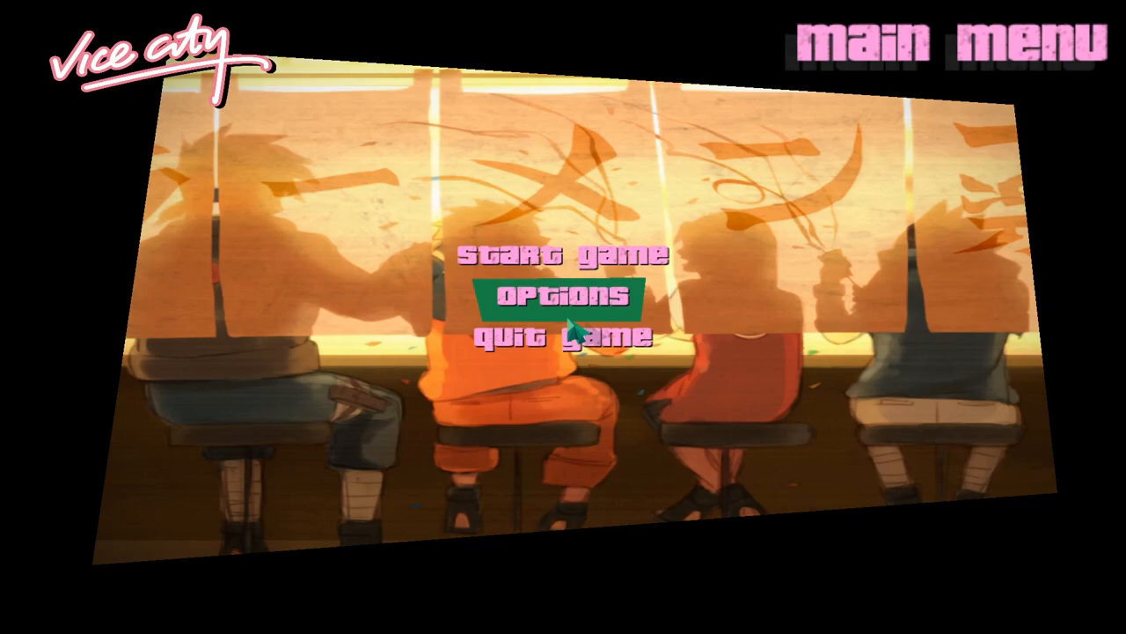
- Start a game at Washington Beach, walk briefly, then bring up the pause menu
{"action": "left_click", "coordinate": [563, 257]}
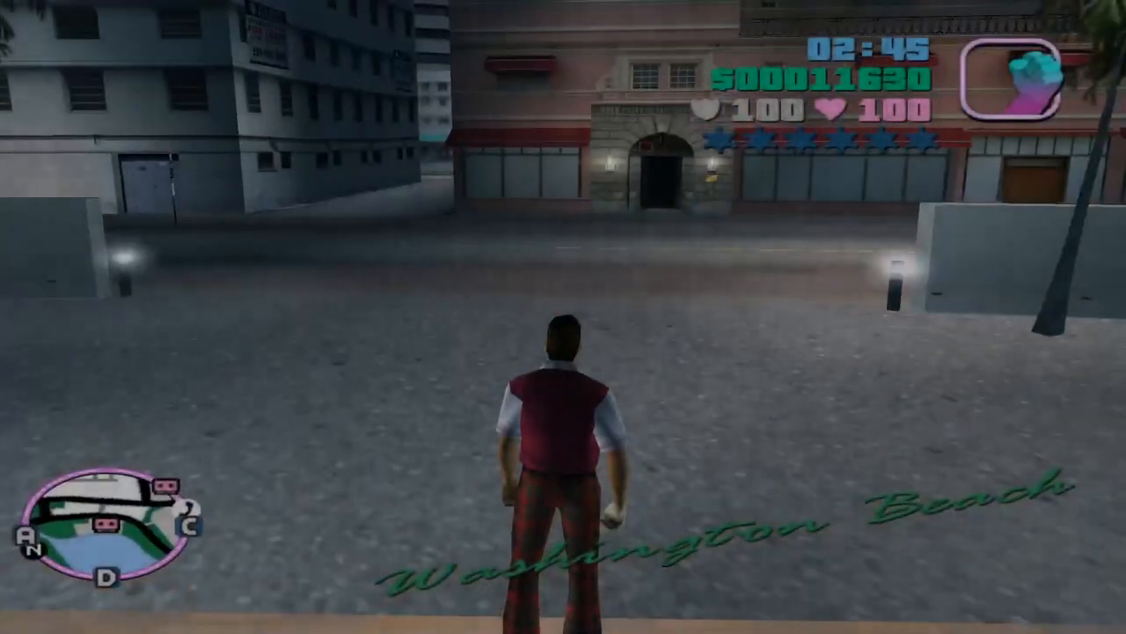
{"action": "key", "text": "w"}
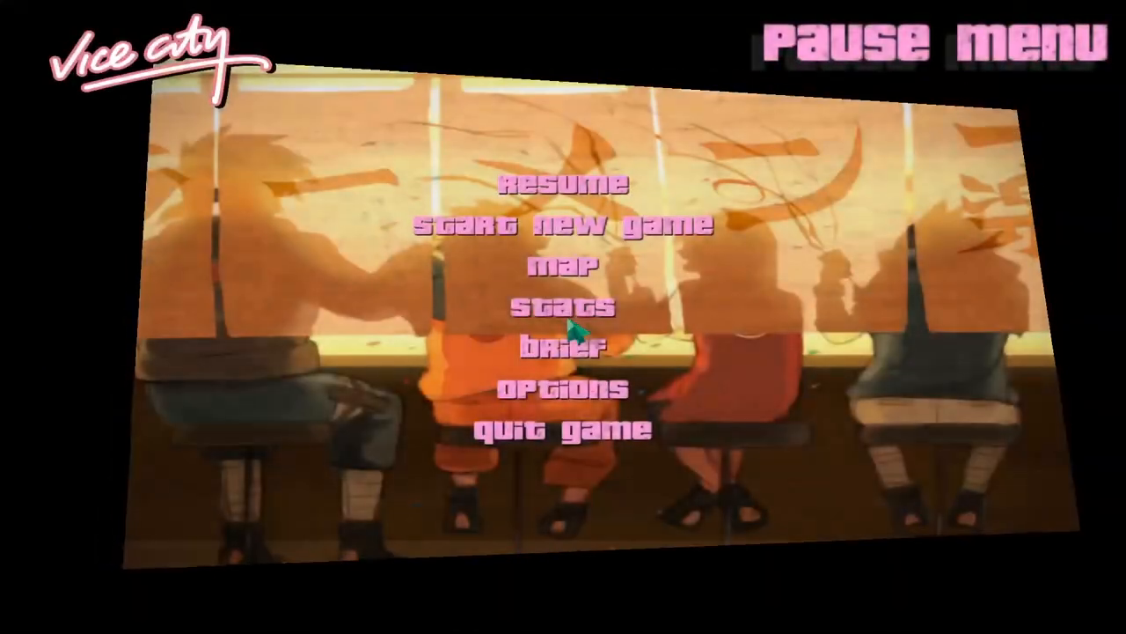
- Visit Options from the pause menu, then back out and resume play driving along Ocean Beach
{"action": "left_click", "coordinate": [563, 389]}
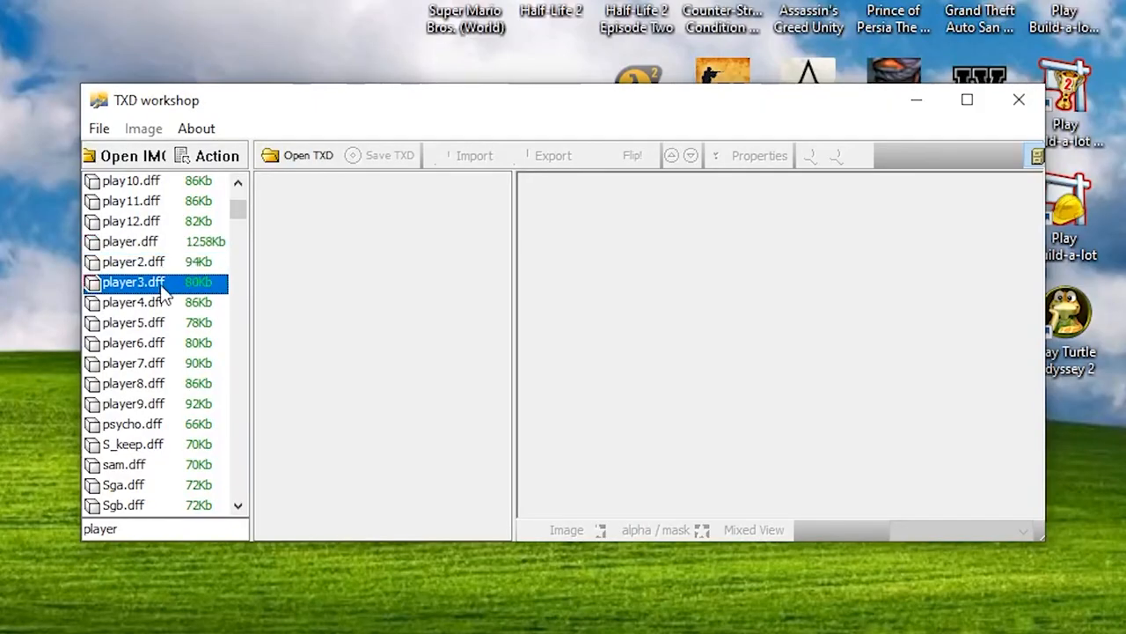
{"action": "left_click", "coordinate": [134, 403]}
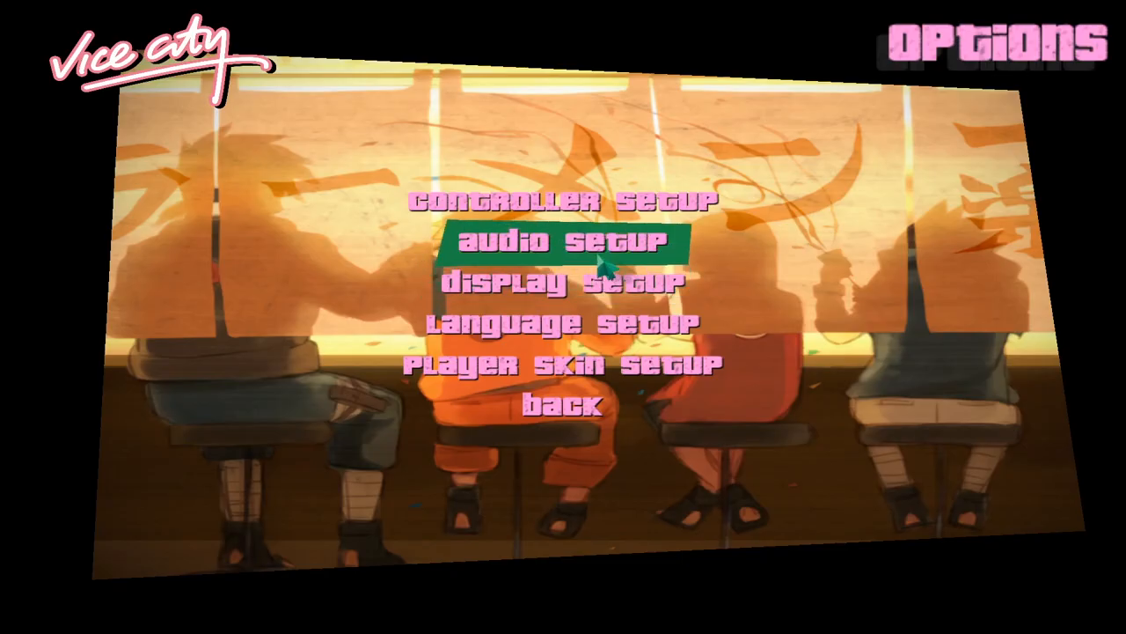
{"action": "left_click", "coordinate": [569, 239]}
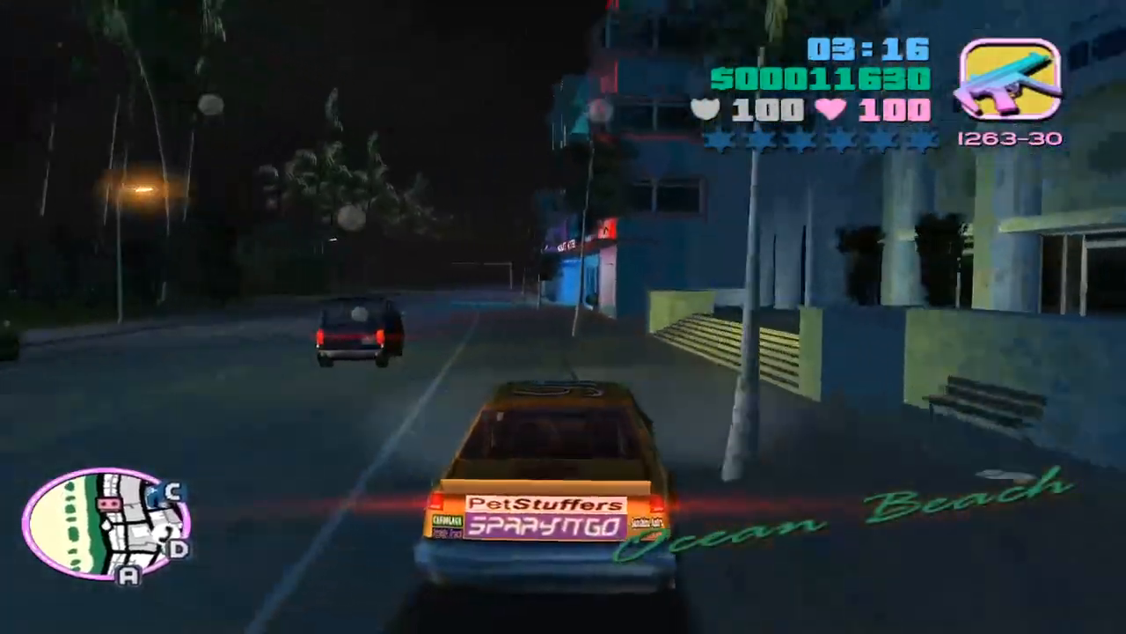
- Drive to the Ocean View hotel, walk the corridor and collect the clothes pickup for the dark suit
{"action": "key", "text": "w"}
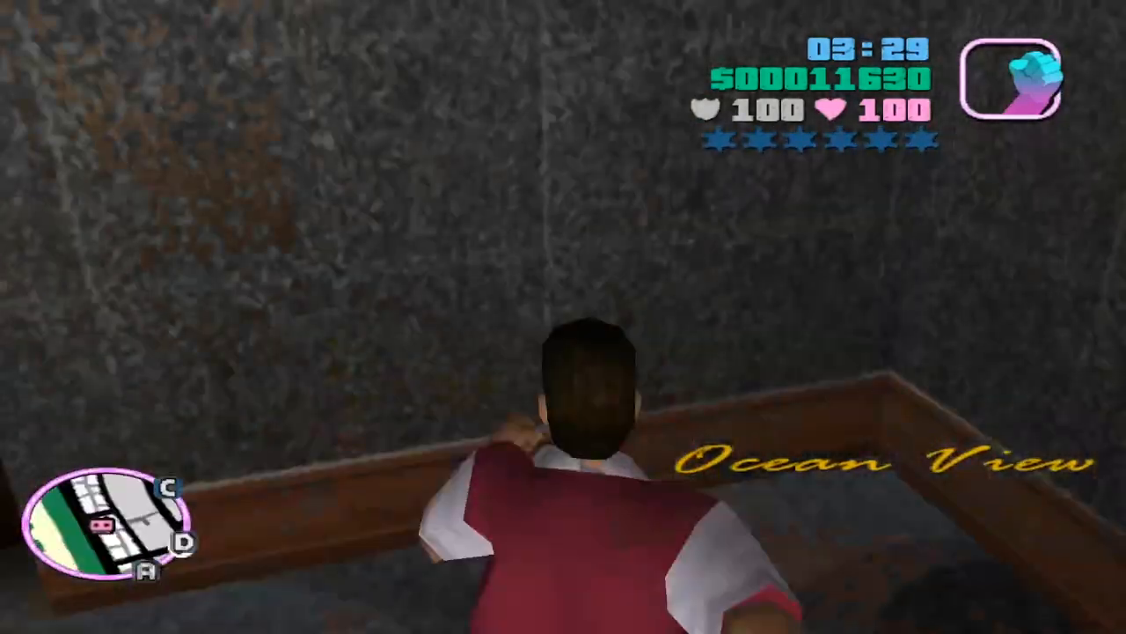
{"action": "key", "text": "w"}
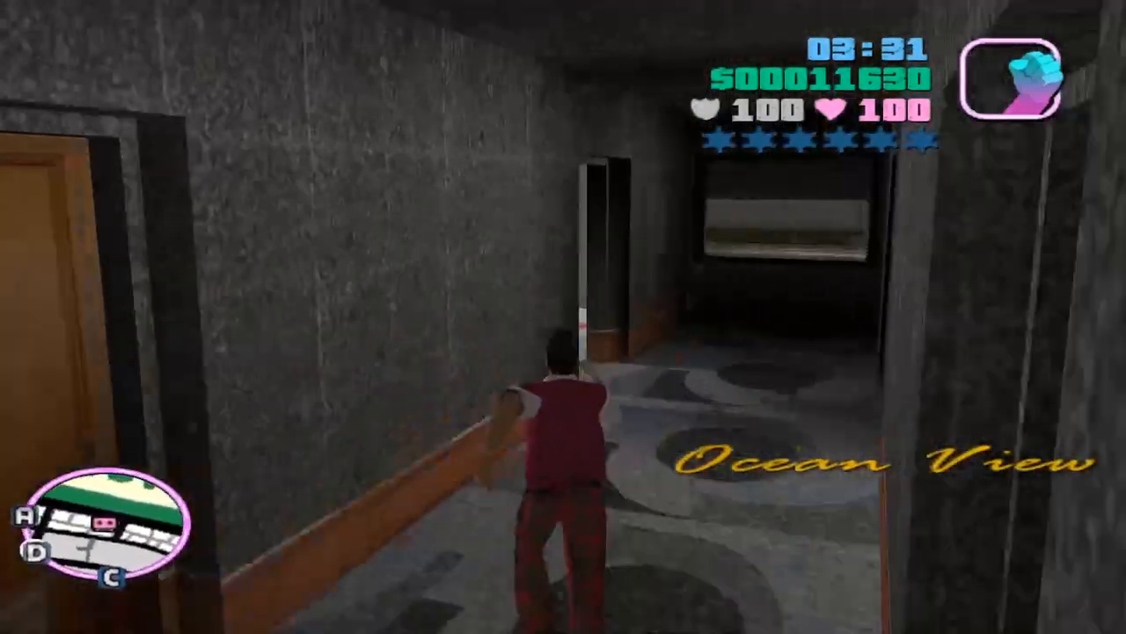
{"action": "key", "text": "w"}
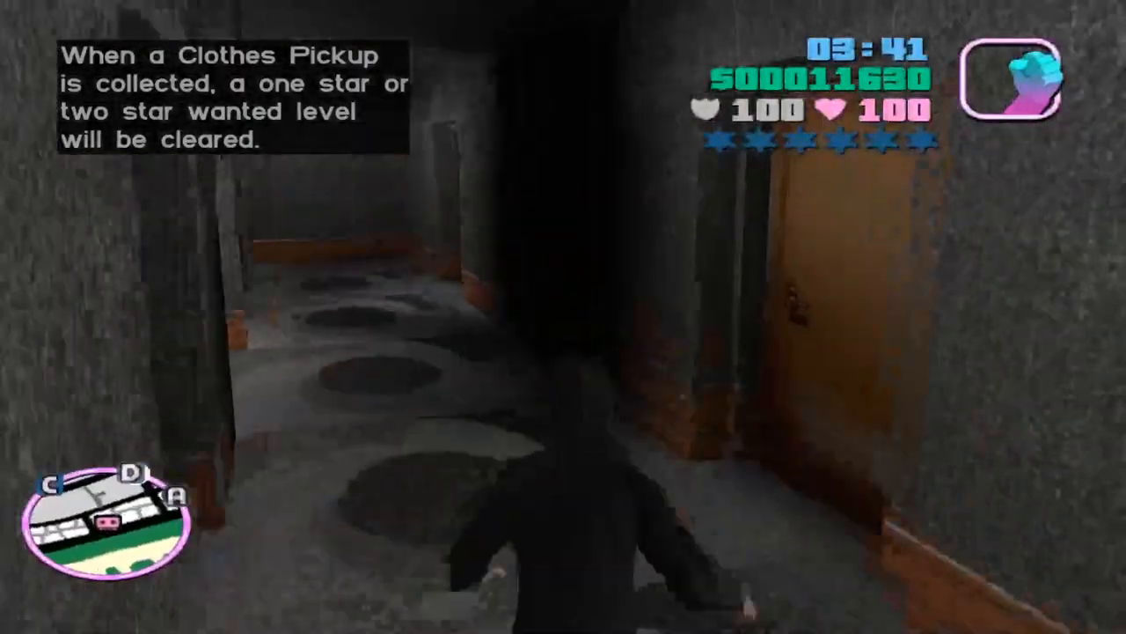
- Walk outside in the new suit and drive a white sedan along the Oceanic street at night
{"action": "key", "text": "w"}
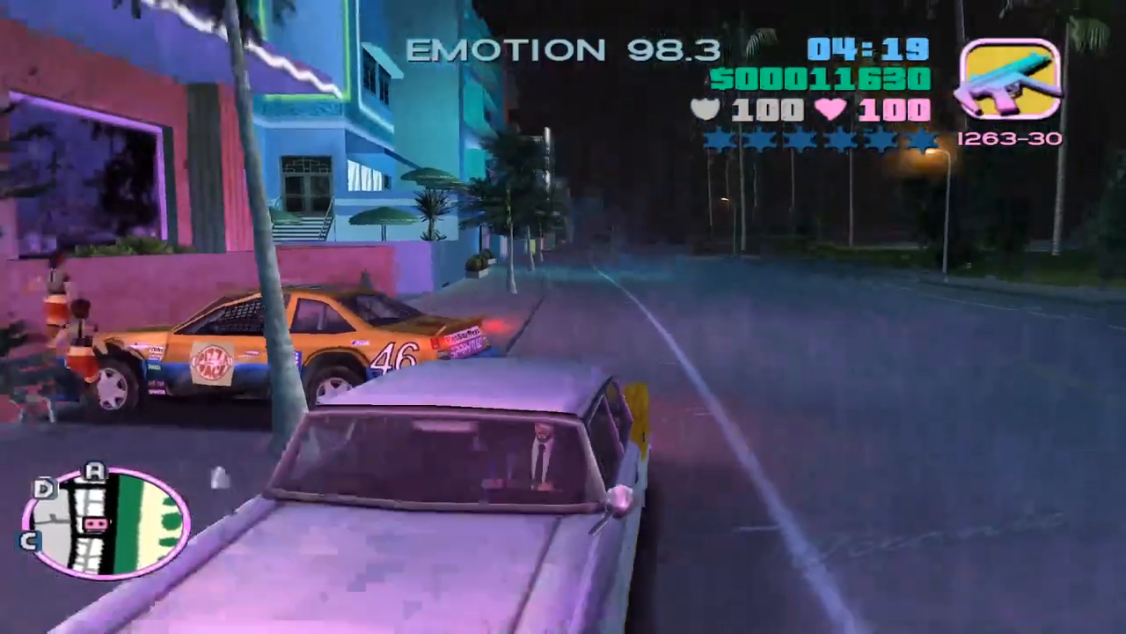
{"action": "key", "text": "w"}
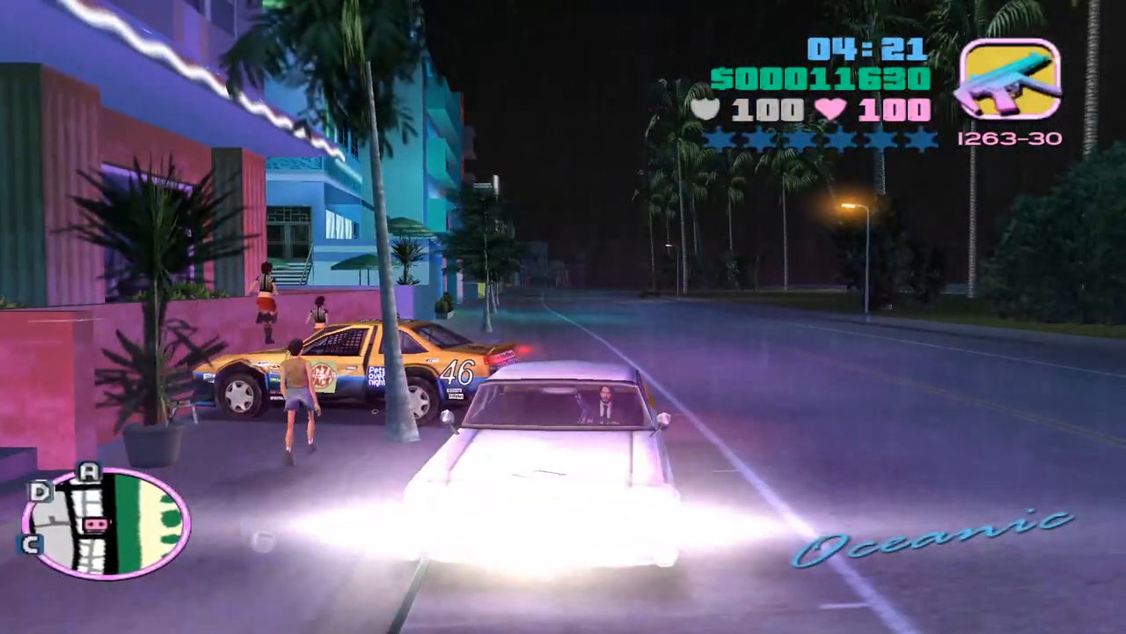